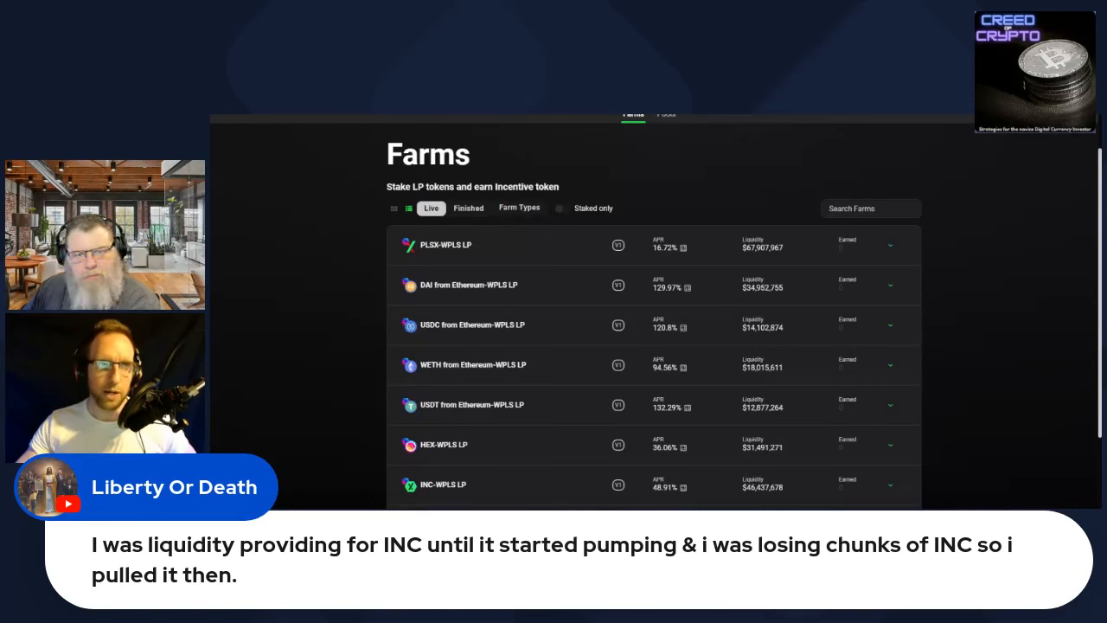
{"action": "mouse_move", "coordinate": [837, 274]}
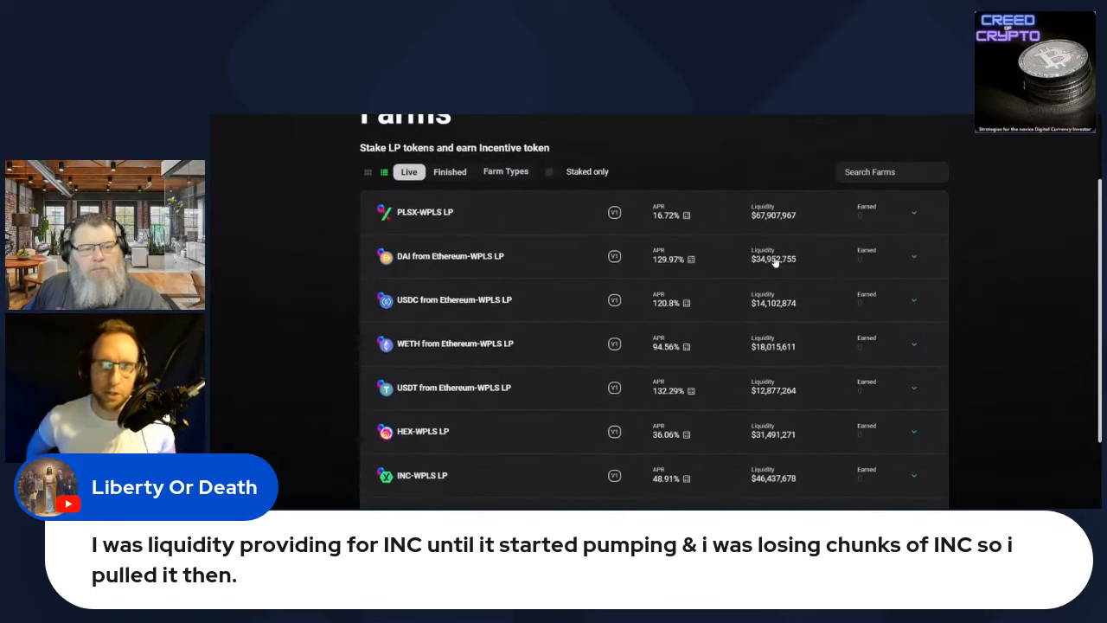
{"action": "scroll", "scroll_direction": "down", "scroll_amount": 3}
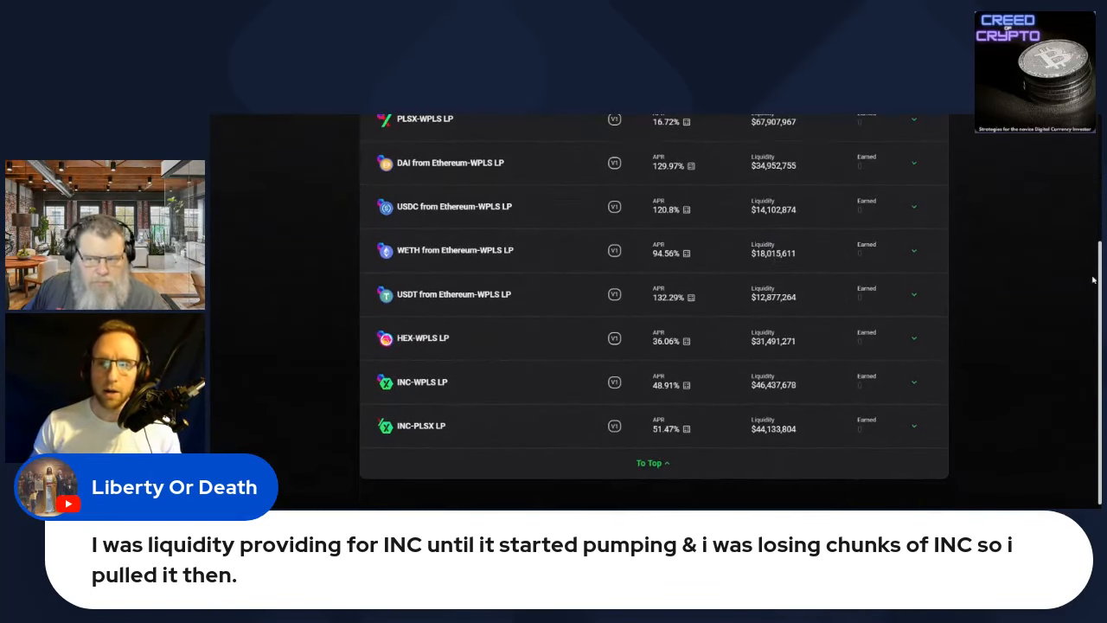
{"action": "scroll", "scroll_direction": "down", "scroll_amount": 3}
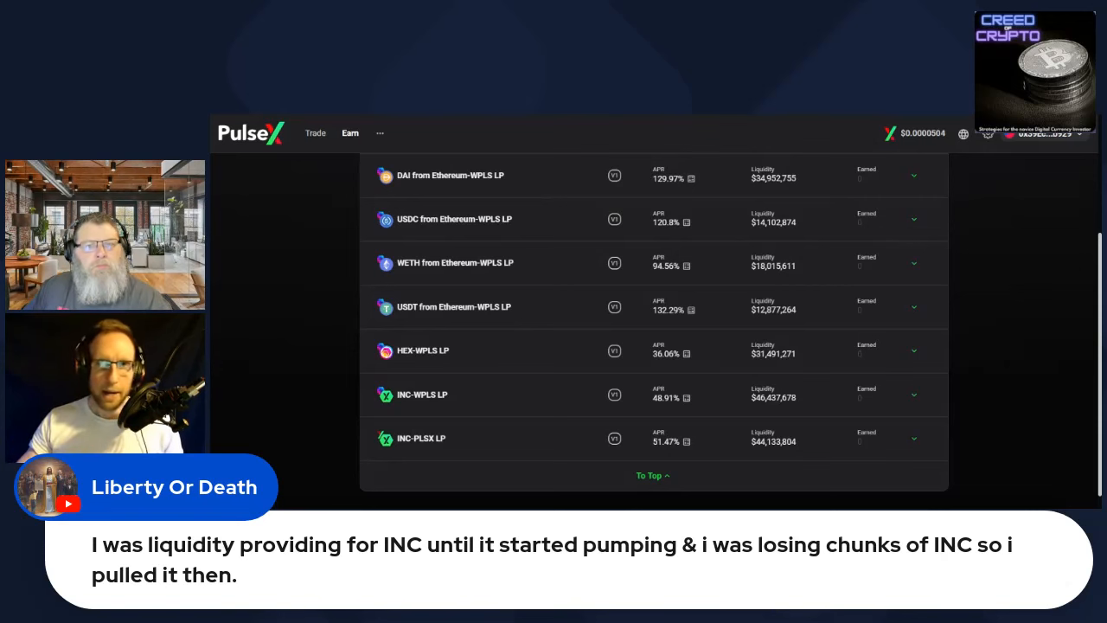
{"action": "scroll", "scroll_direction": "up", "scroll_amount": 3}
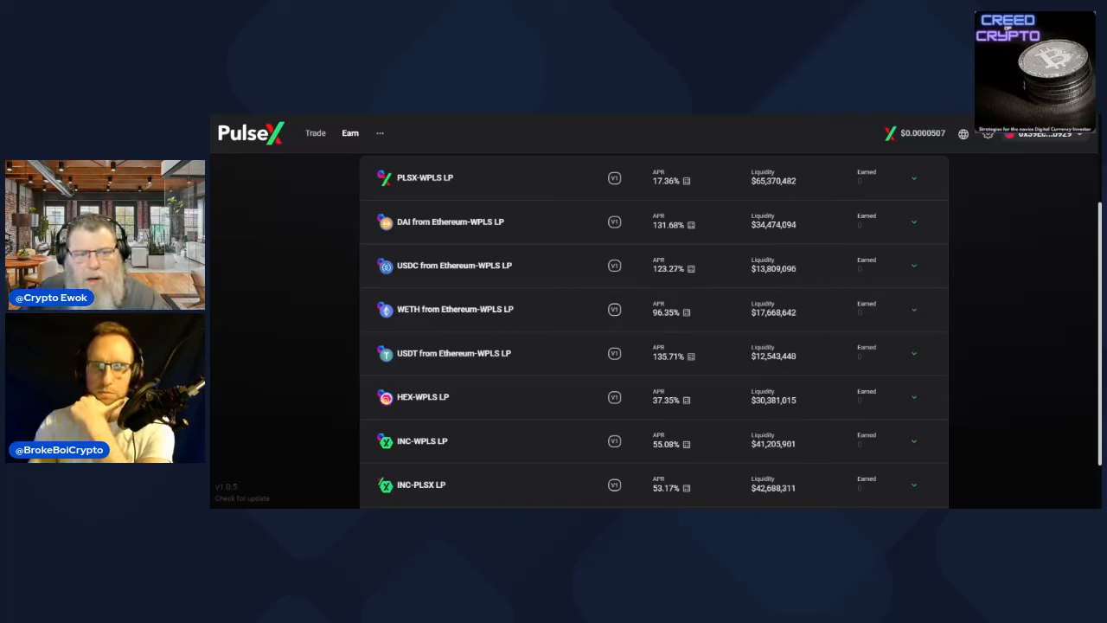
{"action": "mouse_move", "coordinate": [465, 192]}
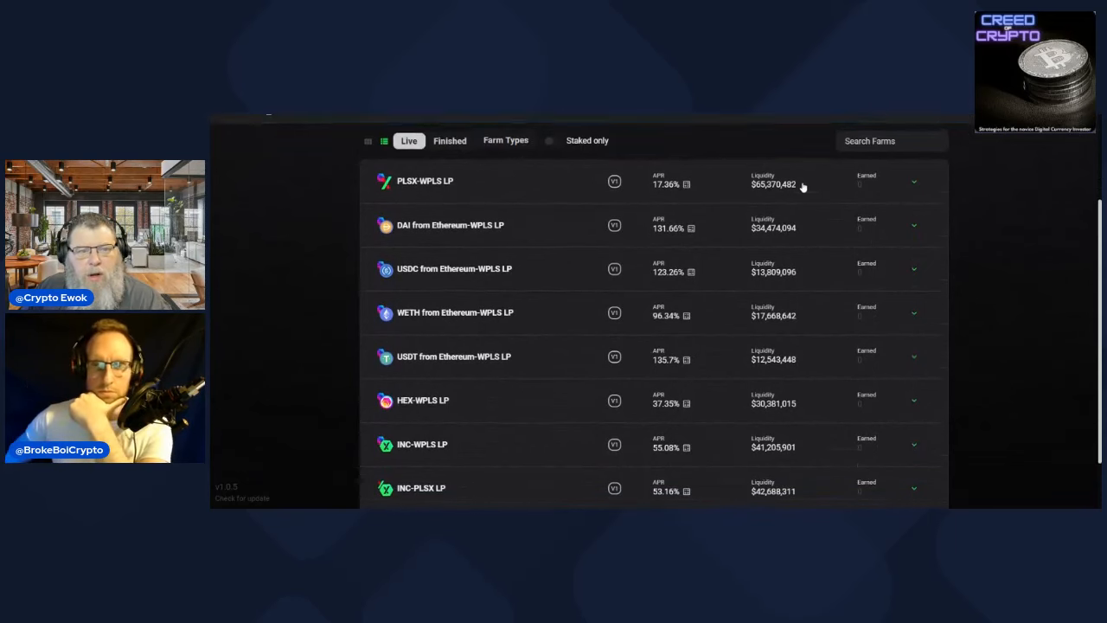
{"action": "scroll", "scroll_direction": "up", "scroll_amount": 3}
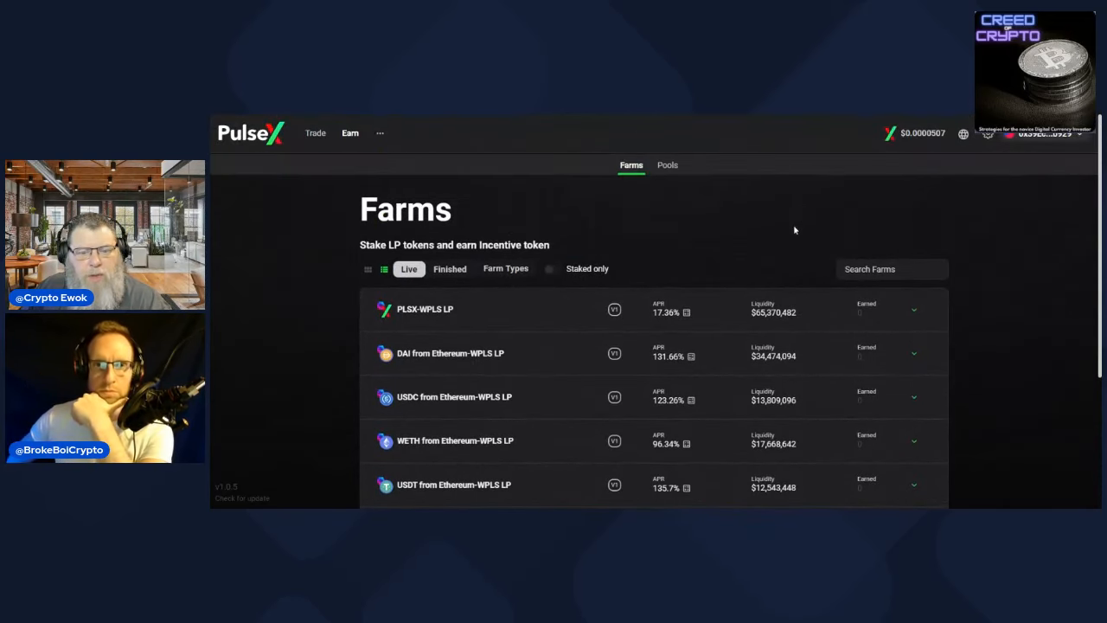
{"action": "scroll", "scroll_direction": "down", "scroll_amount": 3}
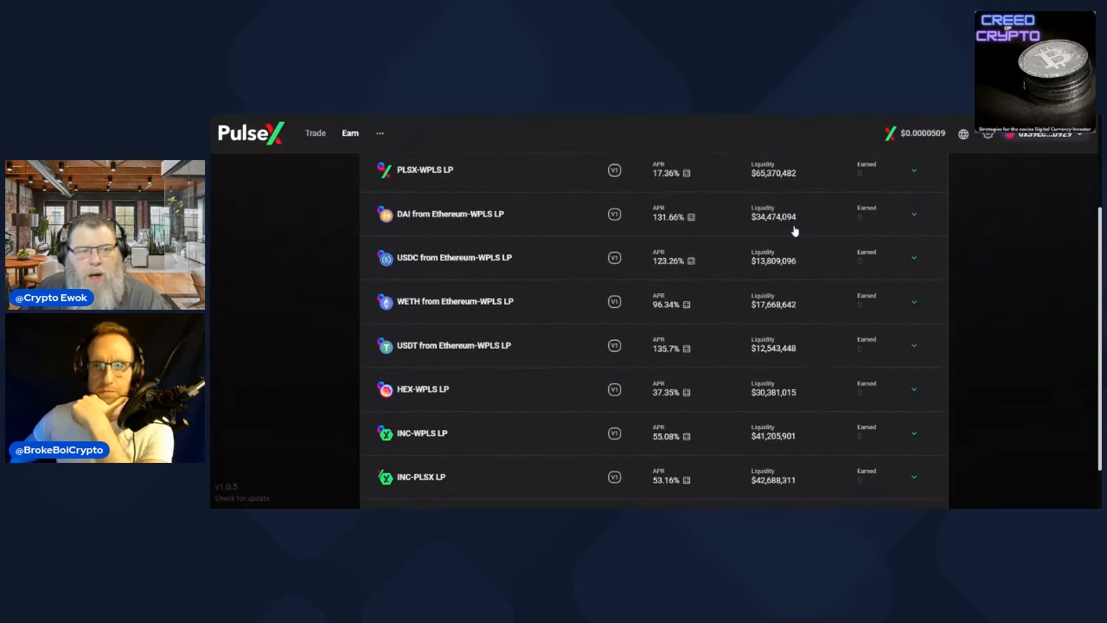
{"action": "mouse_move", "coordinate": [441, 179]}
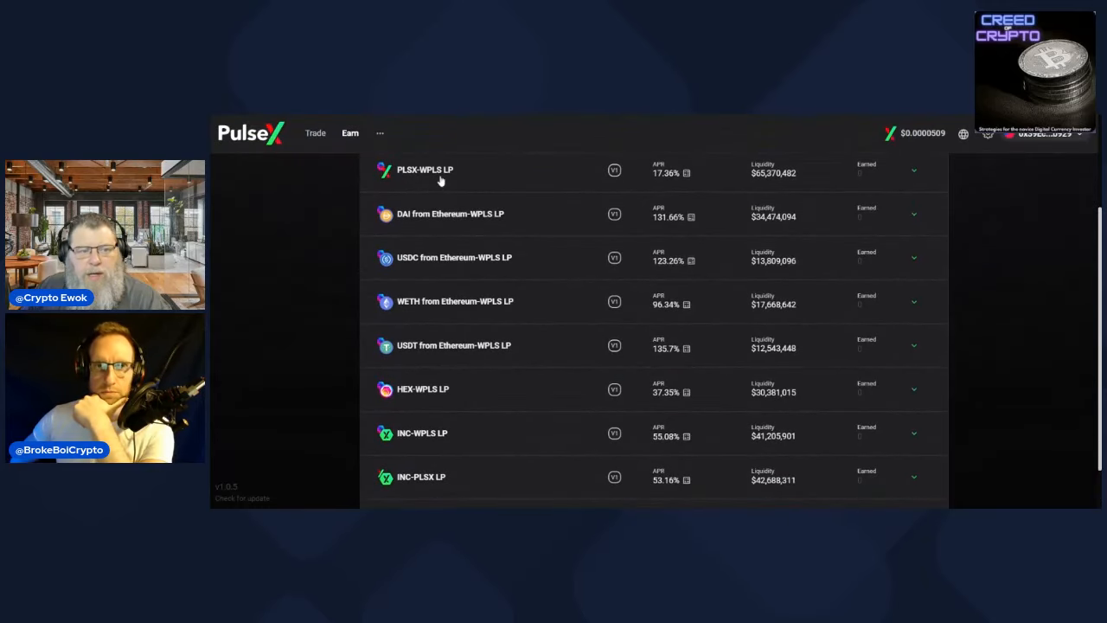
{"action": "mouse_move", "coordinate": [660, 189]}
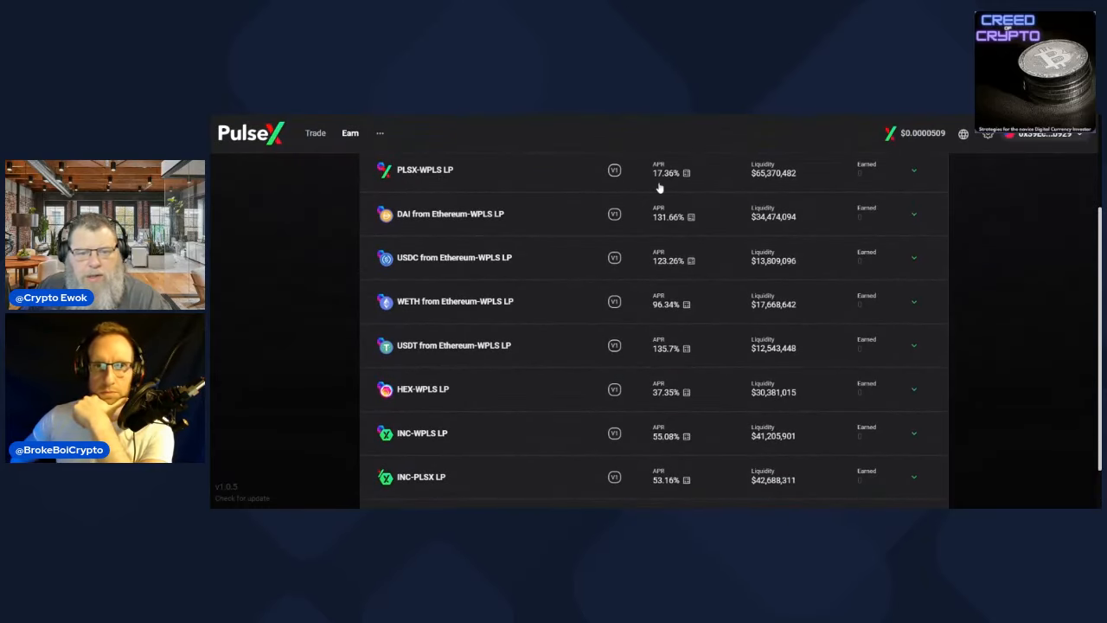
{"action": "mouse_move", "coordinate": [569, 166]}
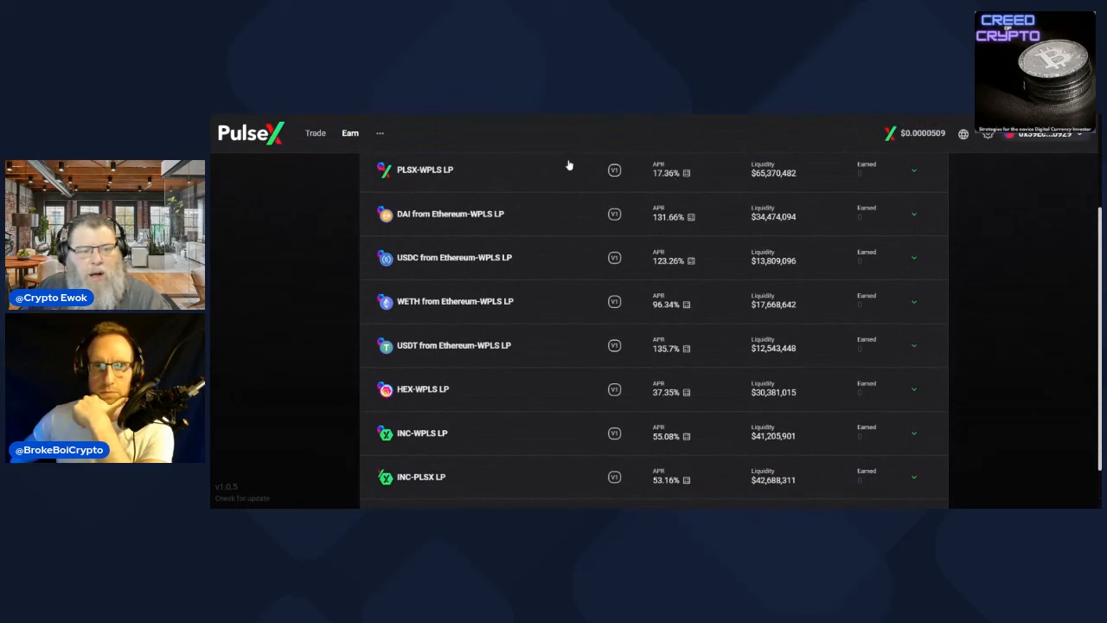
{"action": "mouse_move", "coordinate": [668, 232]}
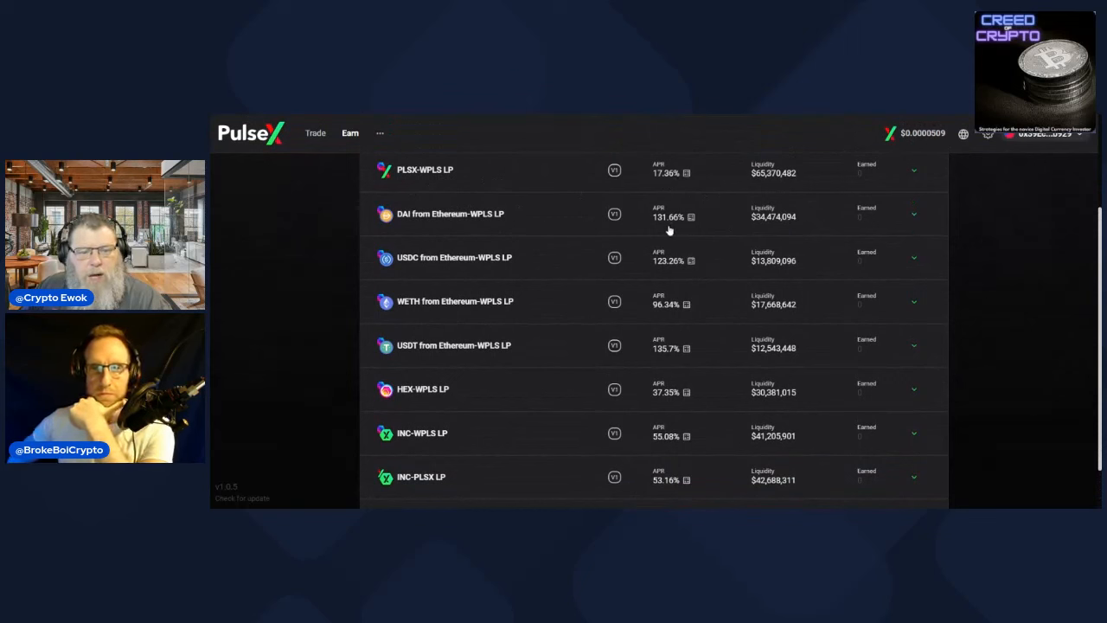
{"action": "mouse_move", "coordinate": [546, 232]}
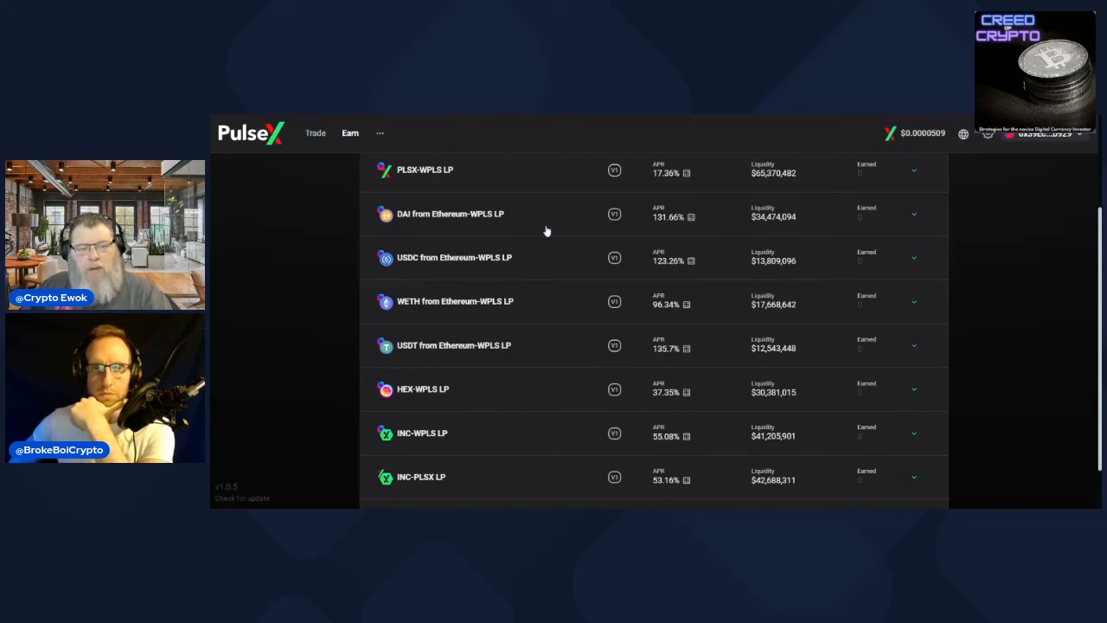
{"action": "mouse_move", "coordinate": [632, 231]}
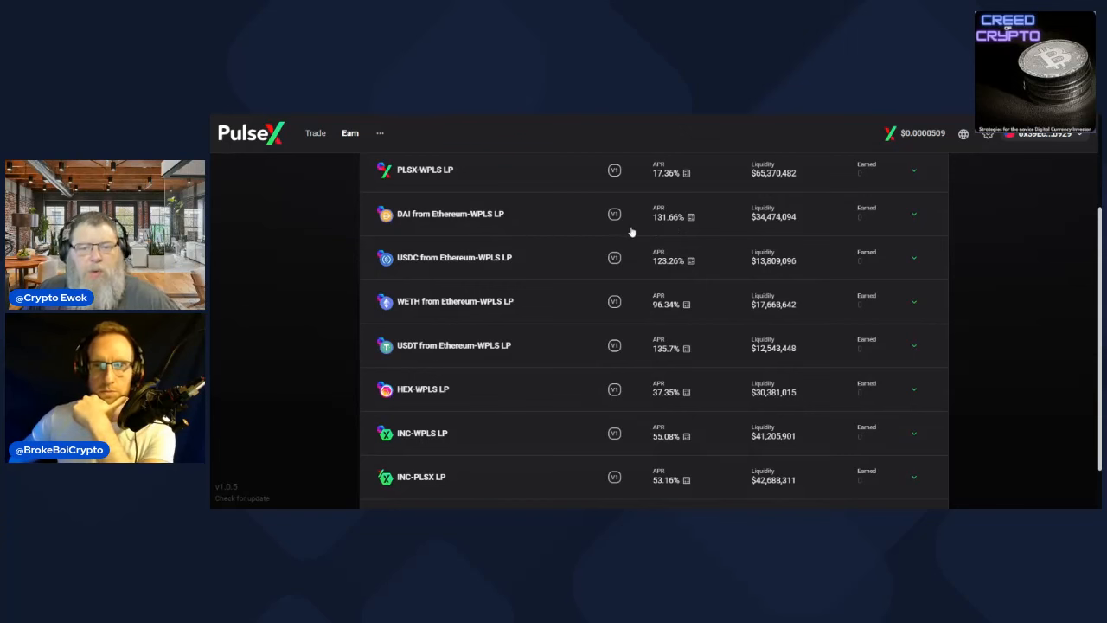
{"action": "mouse_move", "coordinate": [666, 232]}
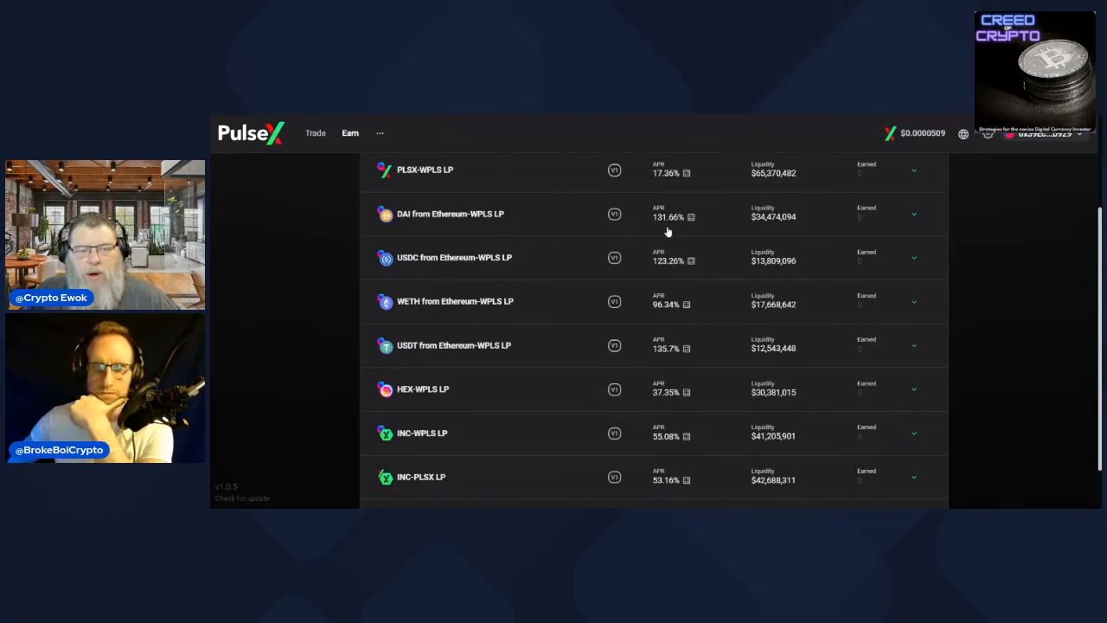
{"action": "mouse_move", "coordinate": [637, 216]}
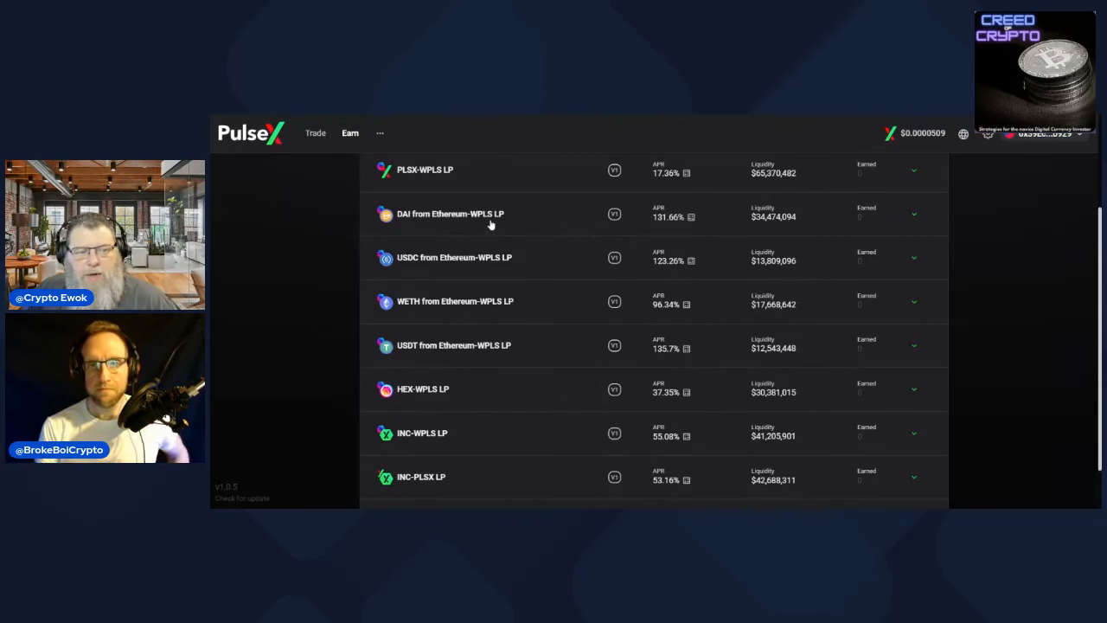
{"action": "mouse_move", "coordinate": [512, 229]}
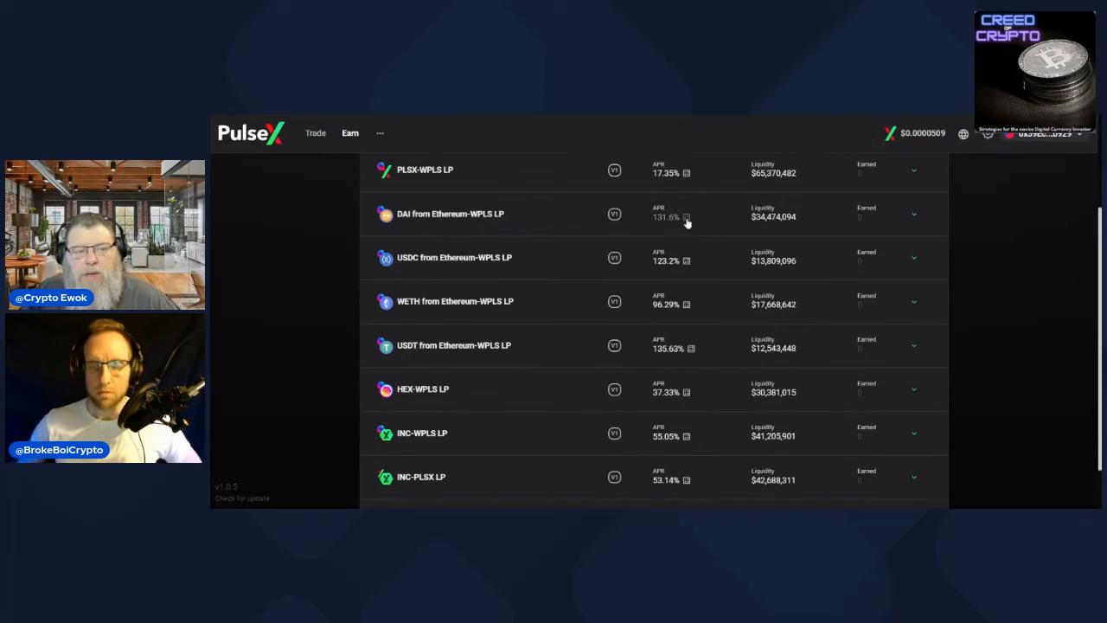
{"action": "mouse_move", "coordinate": [452, 225]}
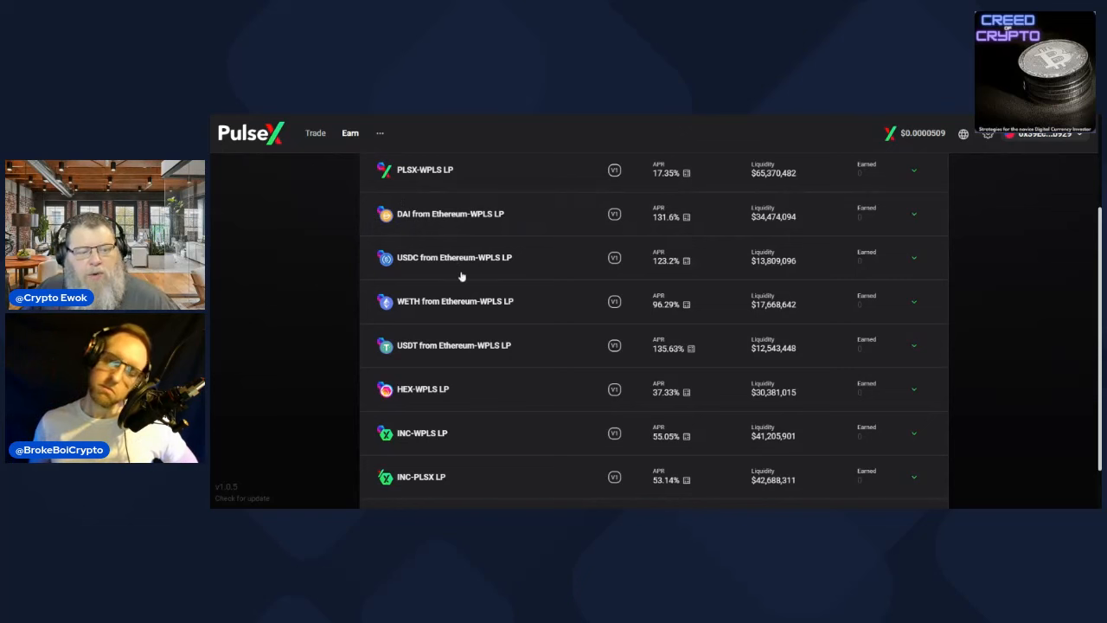
{"action": "mouse_move", "coordinate": [461, 315]}
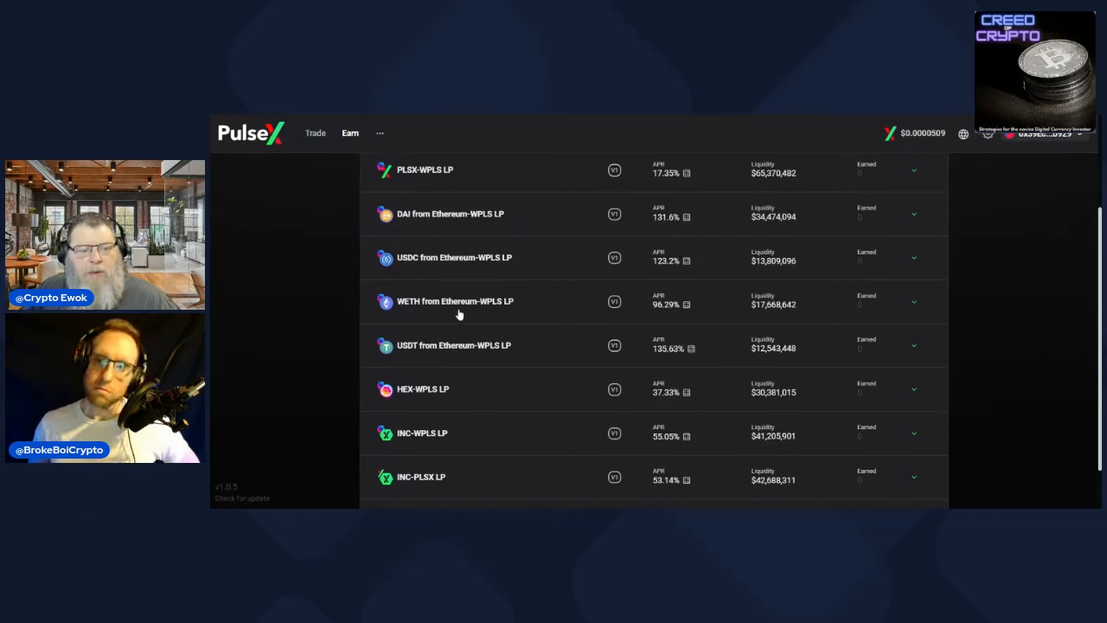
{"action": "mouse_move", "coordinate": [407, 357]}
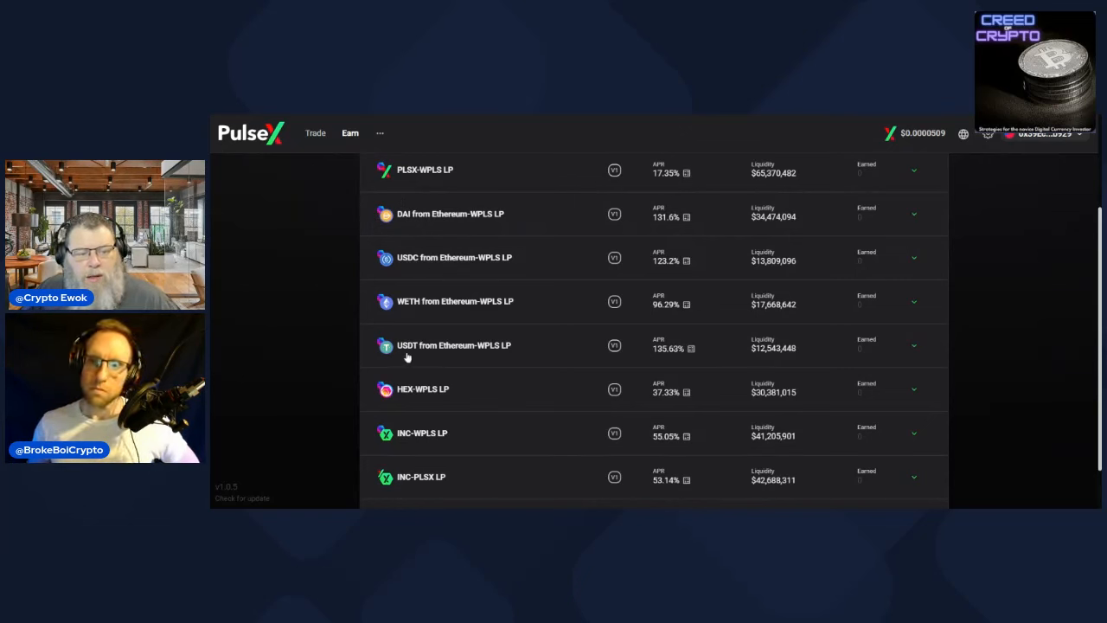
{"action": "mouse_move", "coordinate": [688, 263]}
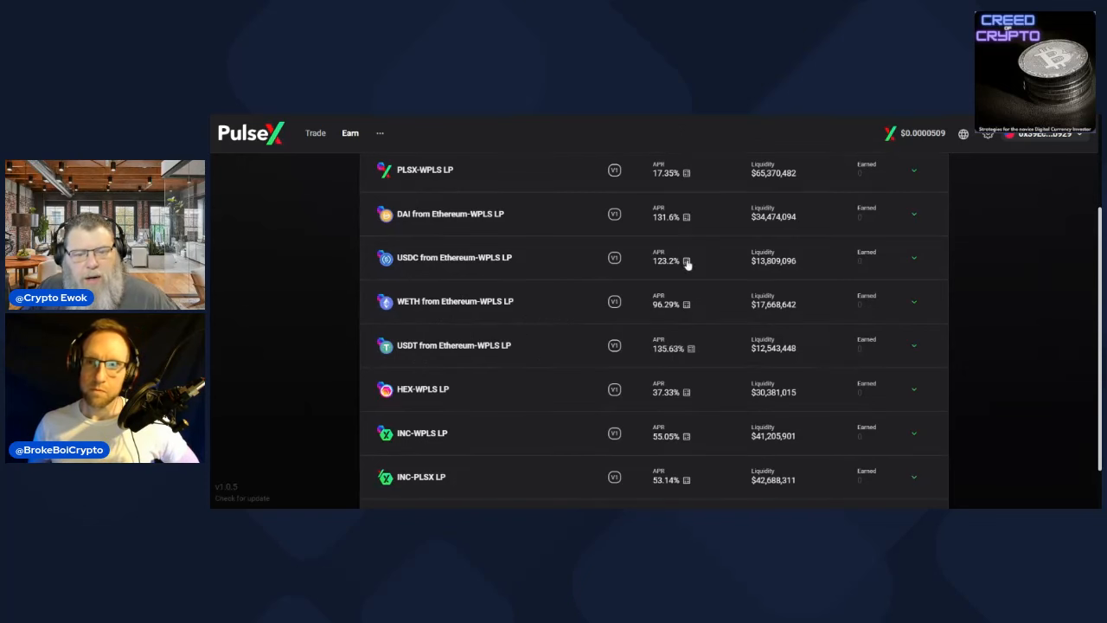
{"action": "mouse_move", "coordinate": [707, 287]}
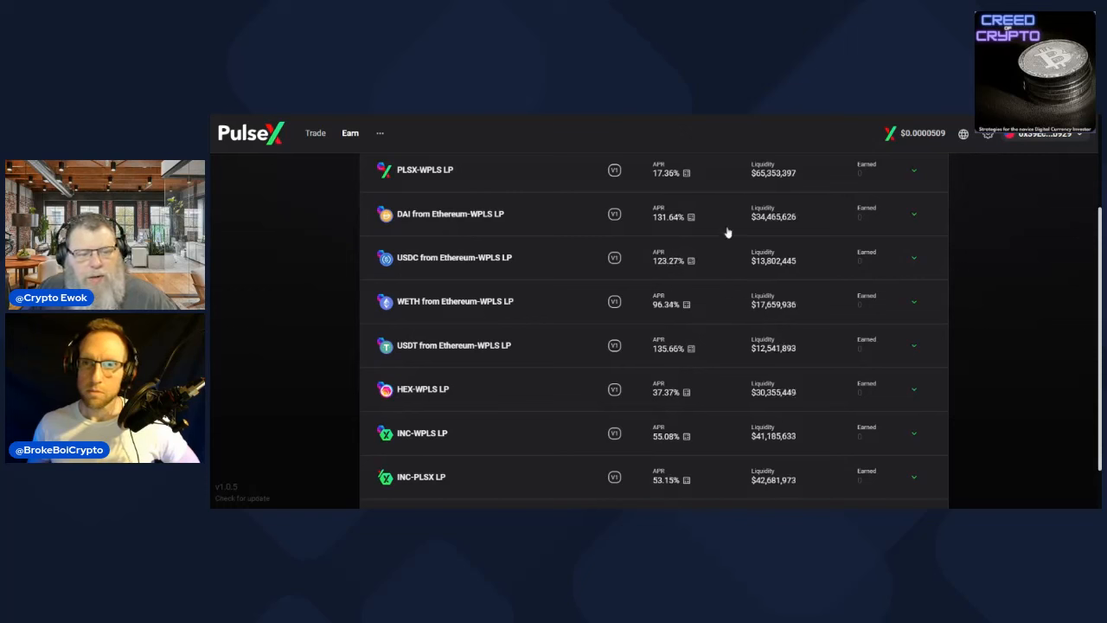
{"action": "mouse_move", "coordinate": [700, 259]}
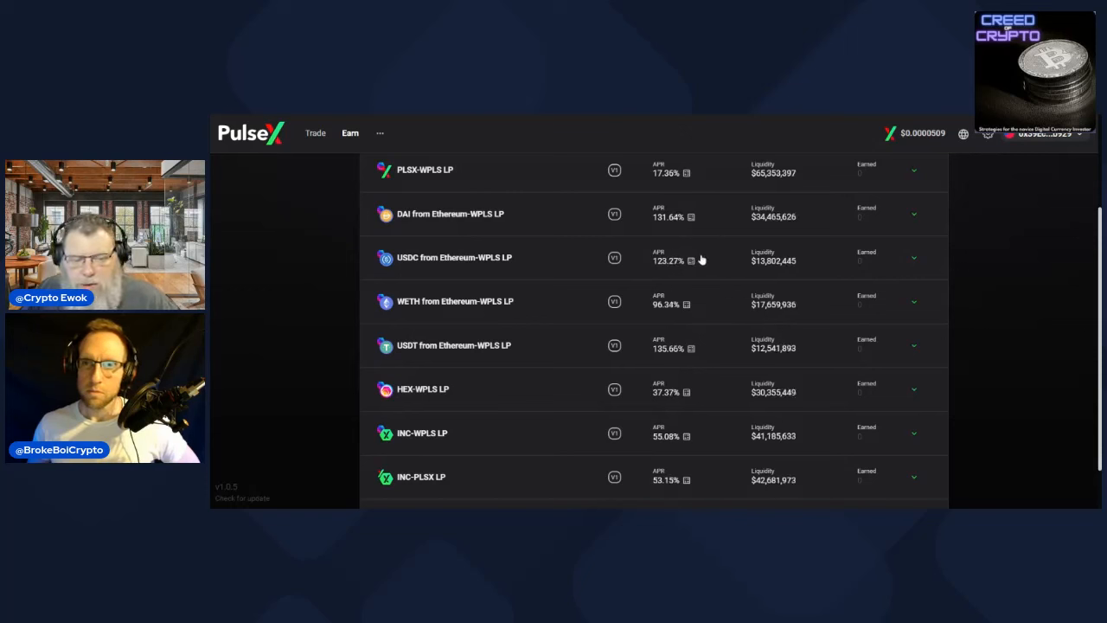
{"action": "mouse_move", "coordinate": [713, 358]}
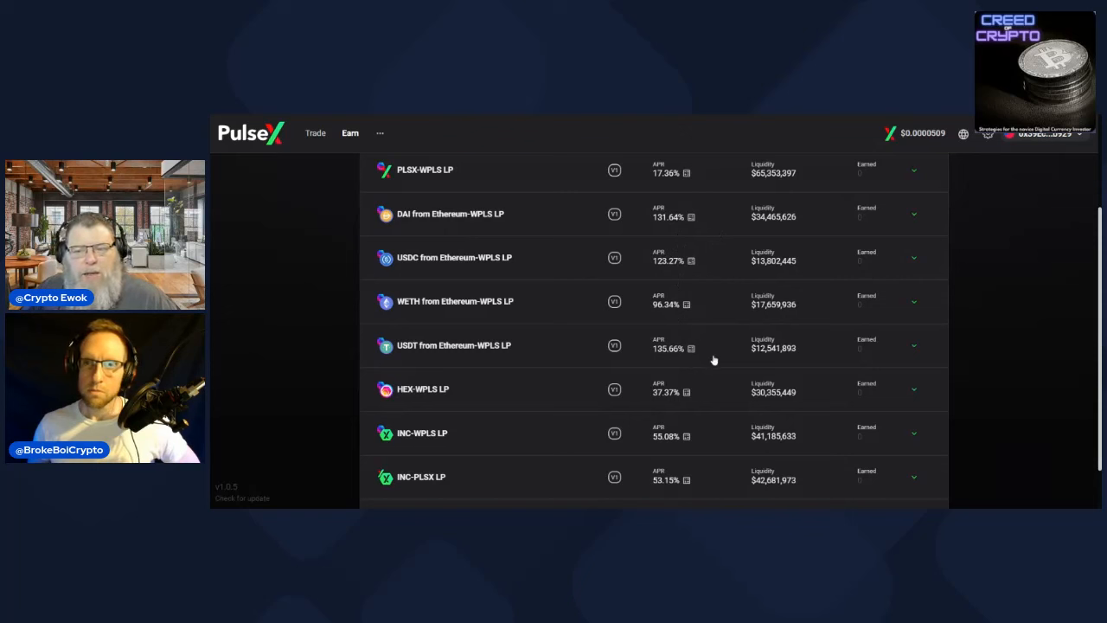
{"action": "mouse_move", "coordinate": [713, 370]}
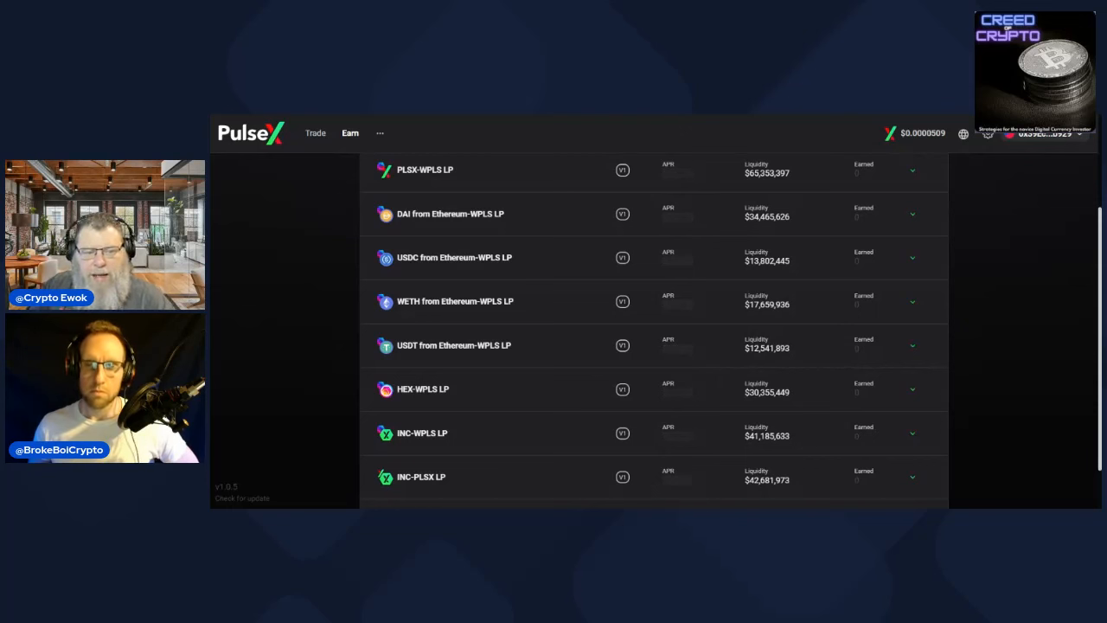
{"action": "mouse_move", "coordinate": [481, 204]}
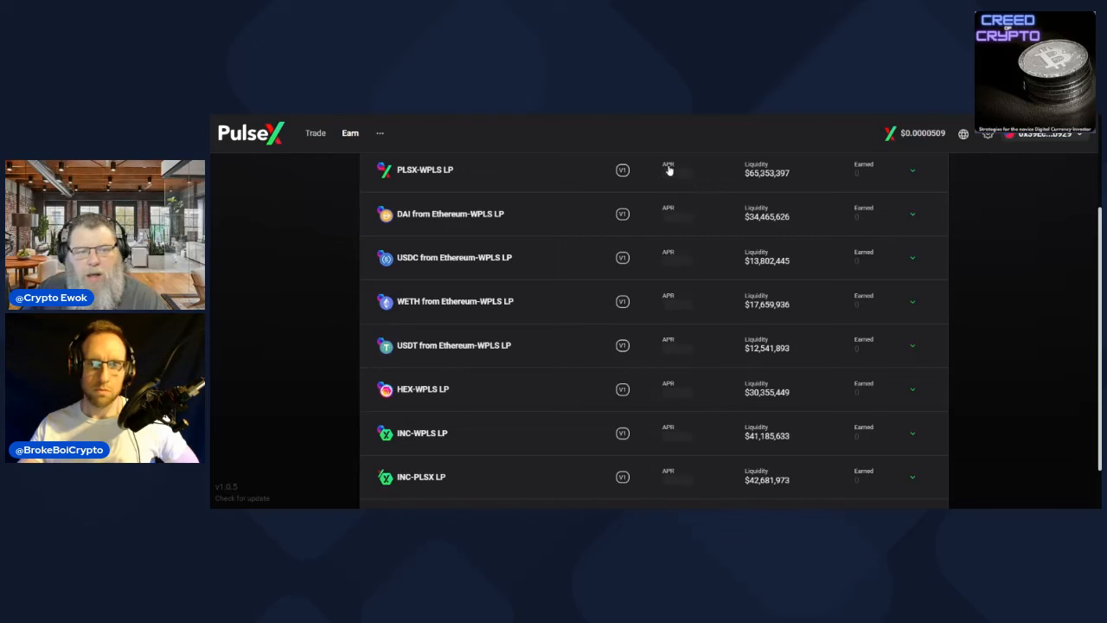
{"action": "scroll", "scroll_direction": "up", "scroll_amount": 3}
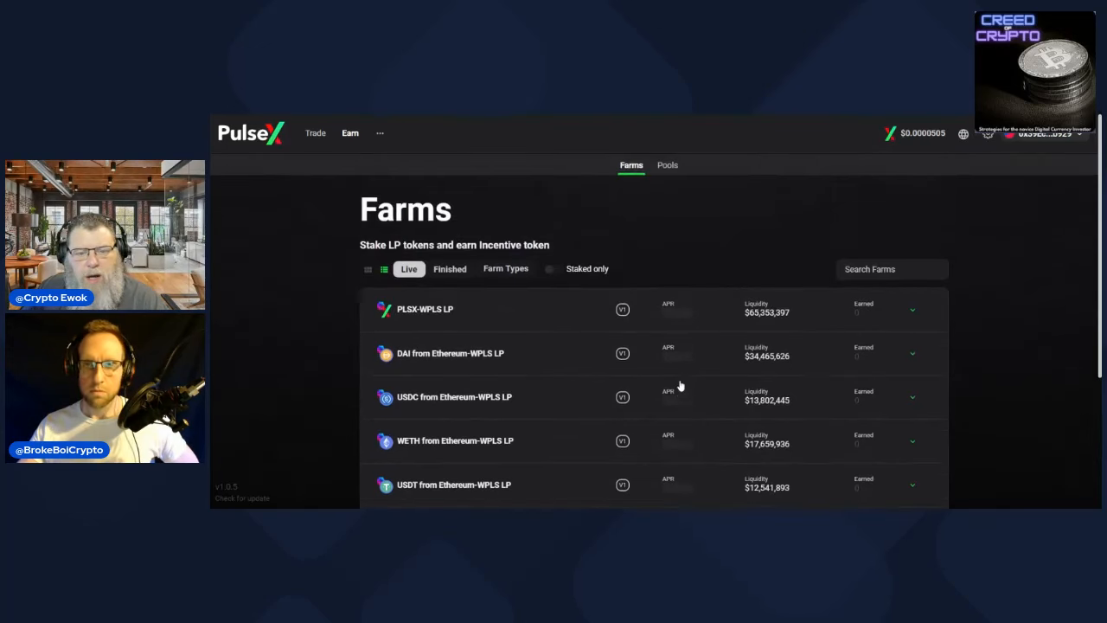
{"action": "scroll", "scroll_direction": "down", "scroll_amount": 3}
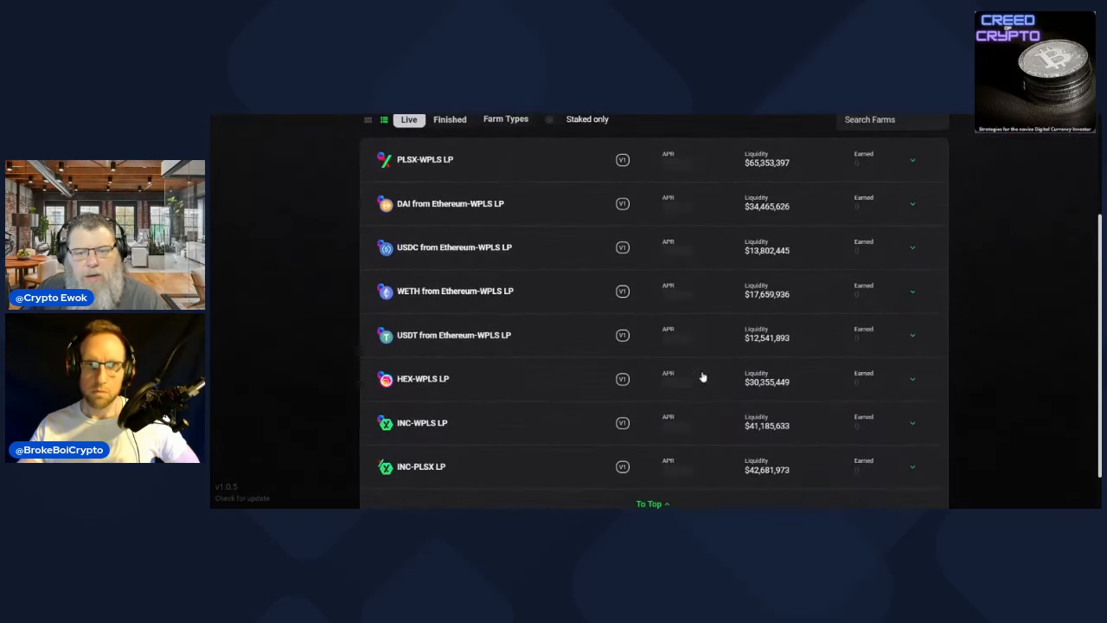
{"action": "mouse_move", "coordinate": [690, 232]}
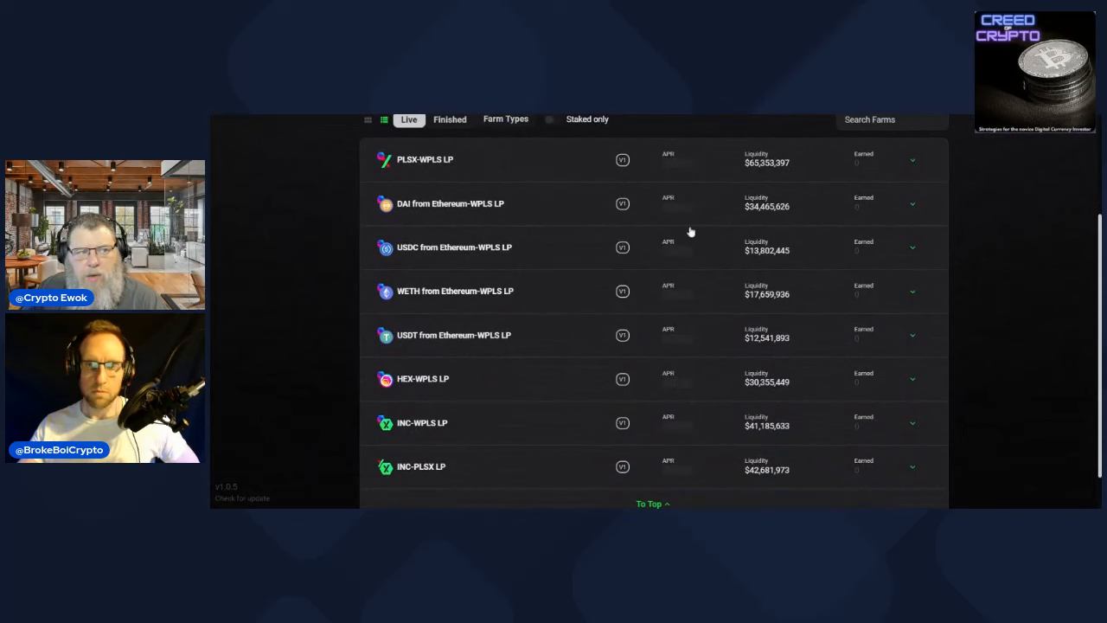
{"action": "mouse_move", "coordinate": [682, 171]}
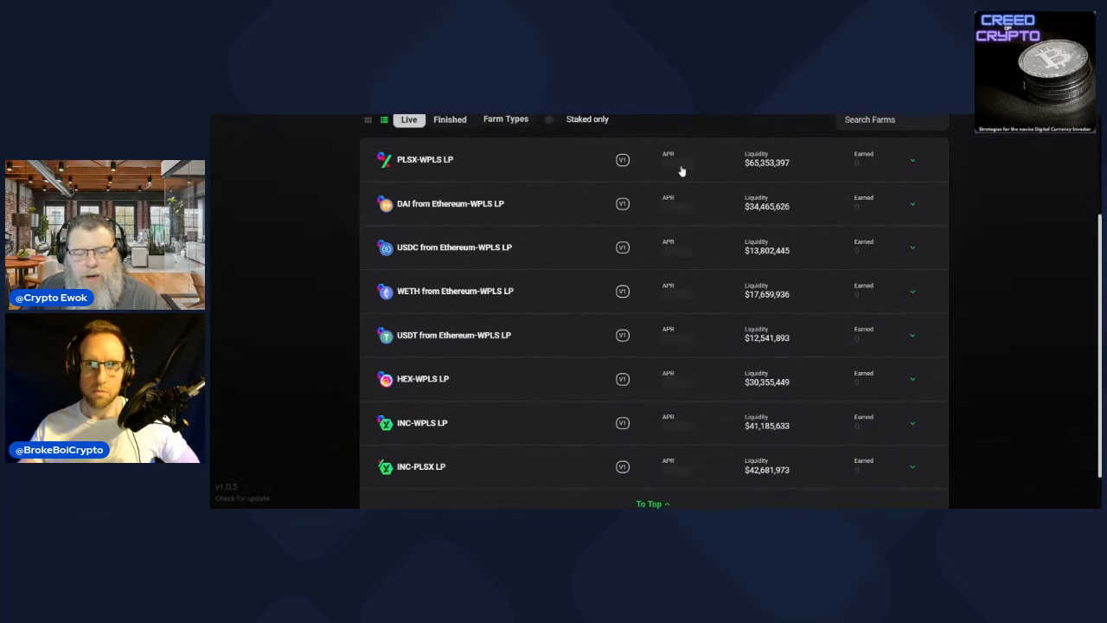
{"action": "scroll", "scroll_direction": "down", "scroll_amount": 3}
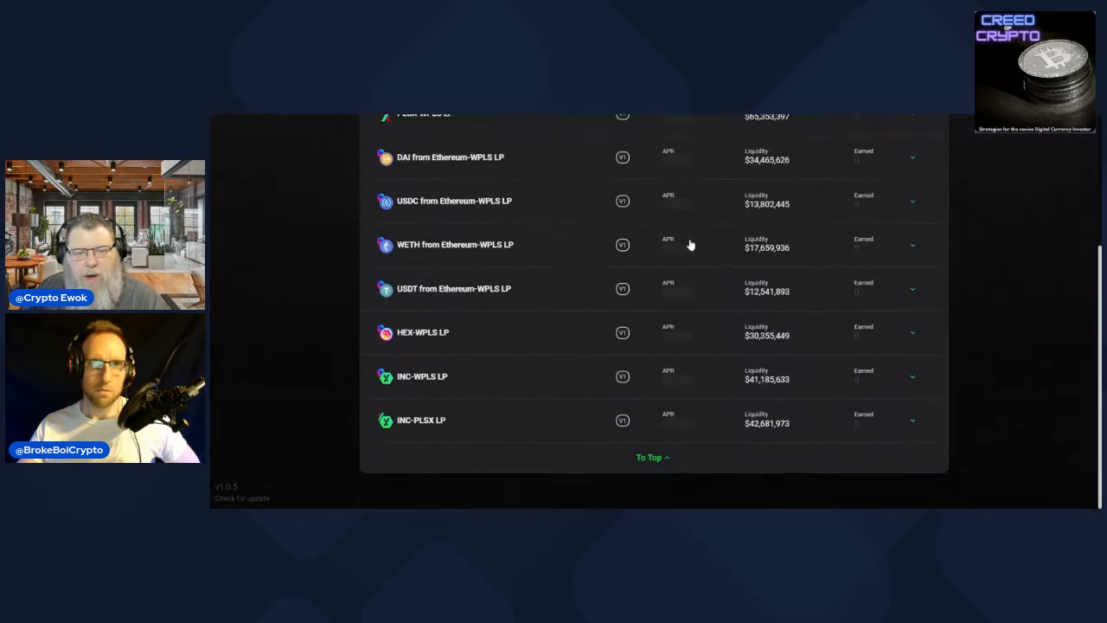
{"action": "scroll", "scroll_direction": "up", "scroll_amount": 3}
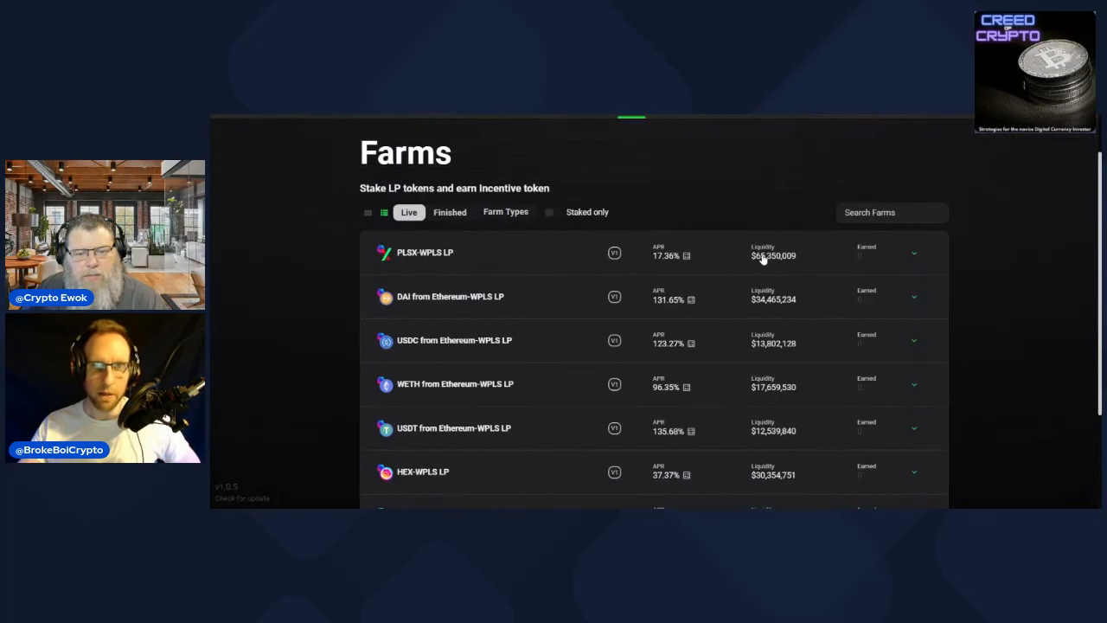
{"action": "scroll", "scroll_direction": "down", "scroll_amount": 3}
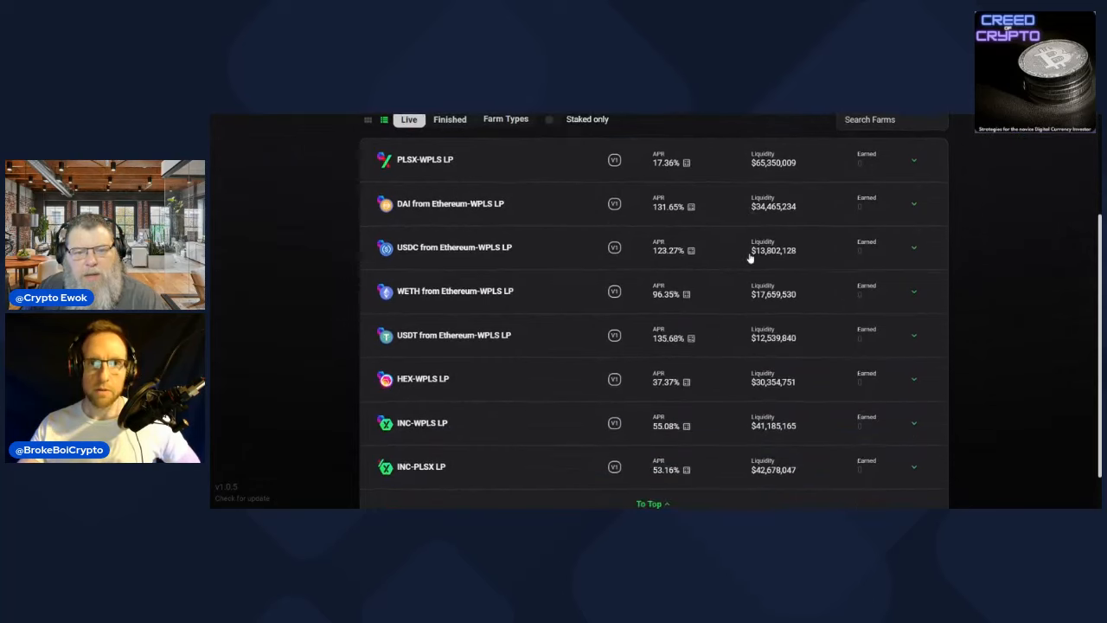
{"action": "mouse_move", "coordinate": [681, 362]}
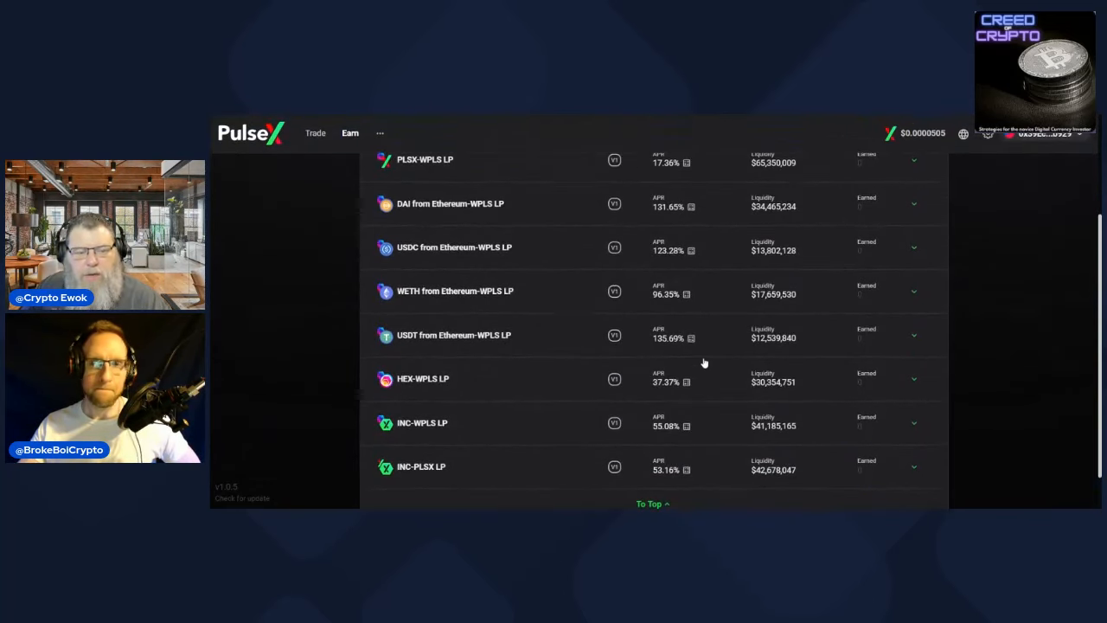
{"action": "scroll", "scroll_direction": "up", "scroll_amount": 3}
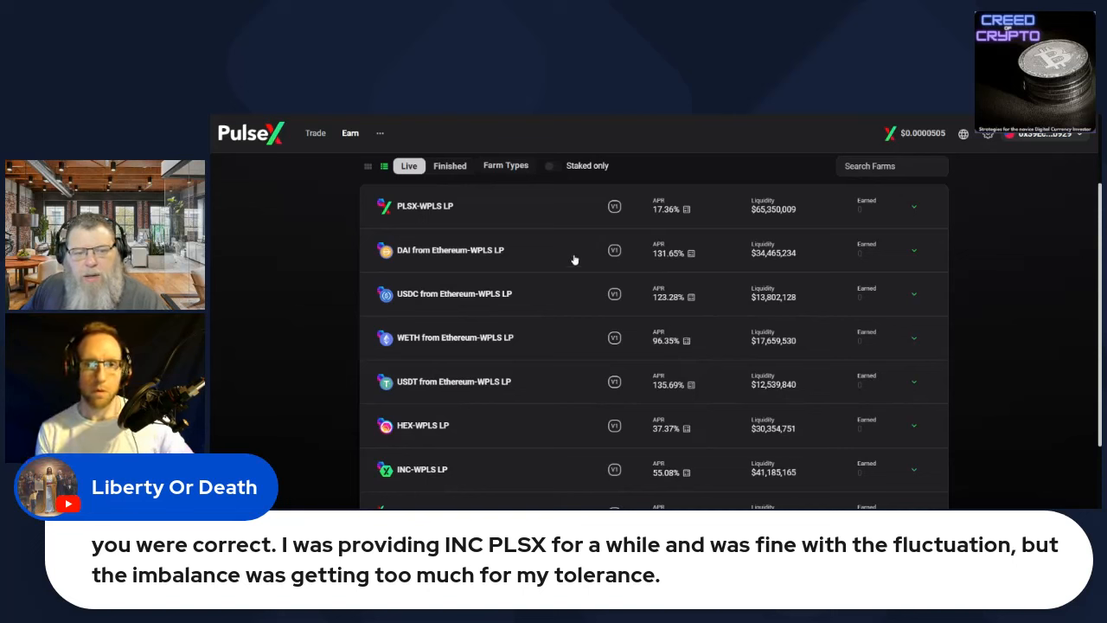
{"action": "mouse_move", "coordinate": [519, 218]}
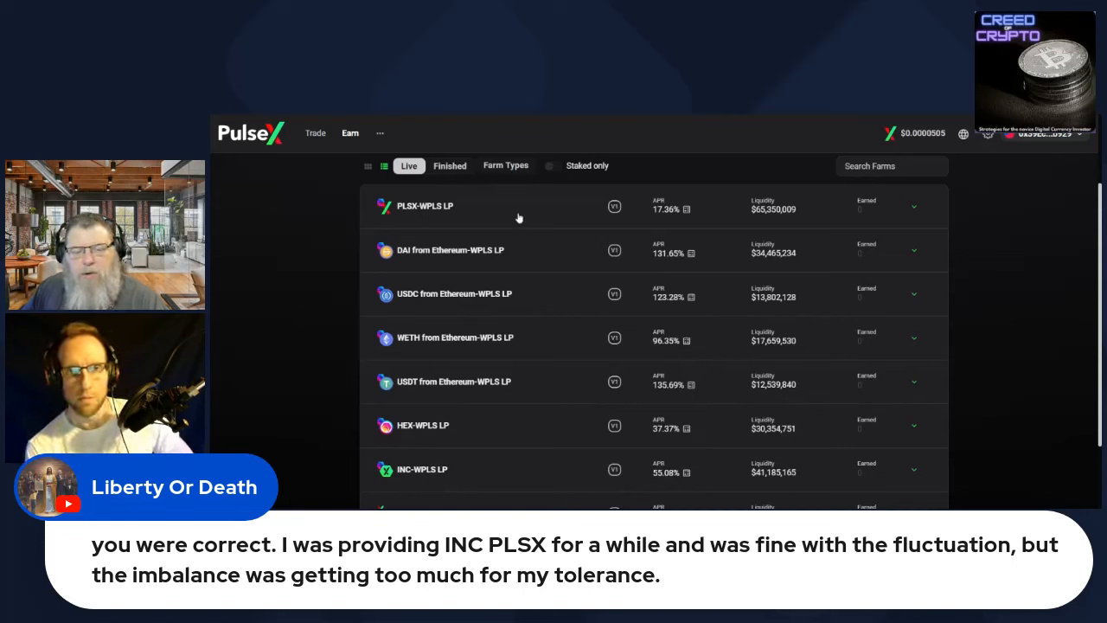
{"action": "mouse_move", "coordinate": [441, 214]}
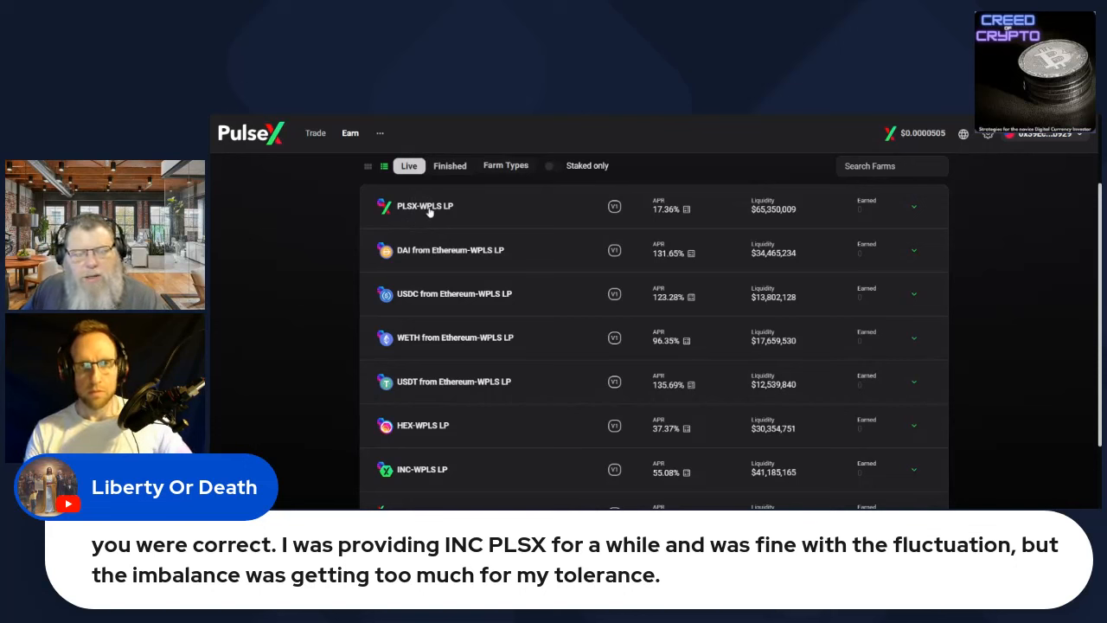
{"action": "mouse_move", "coordinate": [429, 213]}
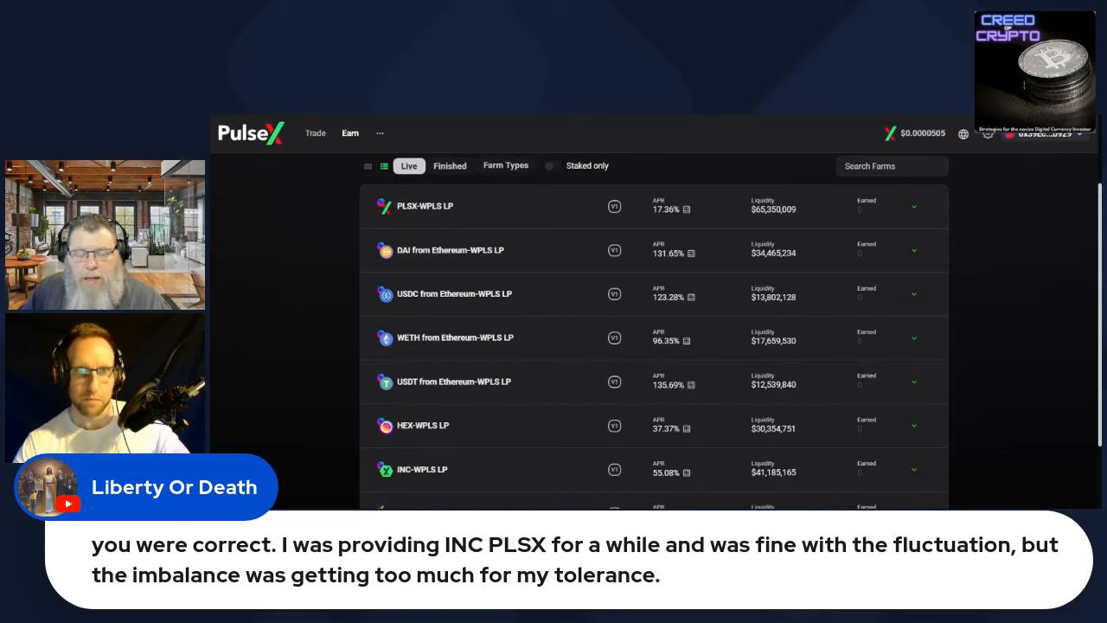
{"action": "mouse_move", "coordinate": [528, 208]}
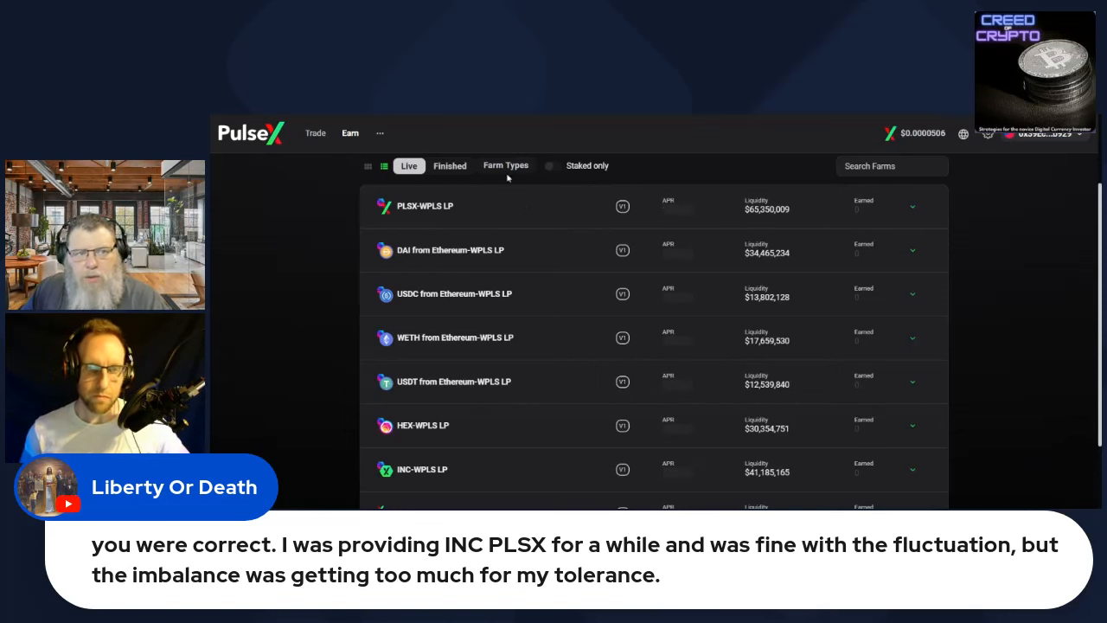
{"action": "mouse_move", "coordinate": [467, 118]}
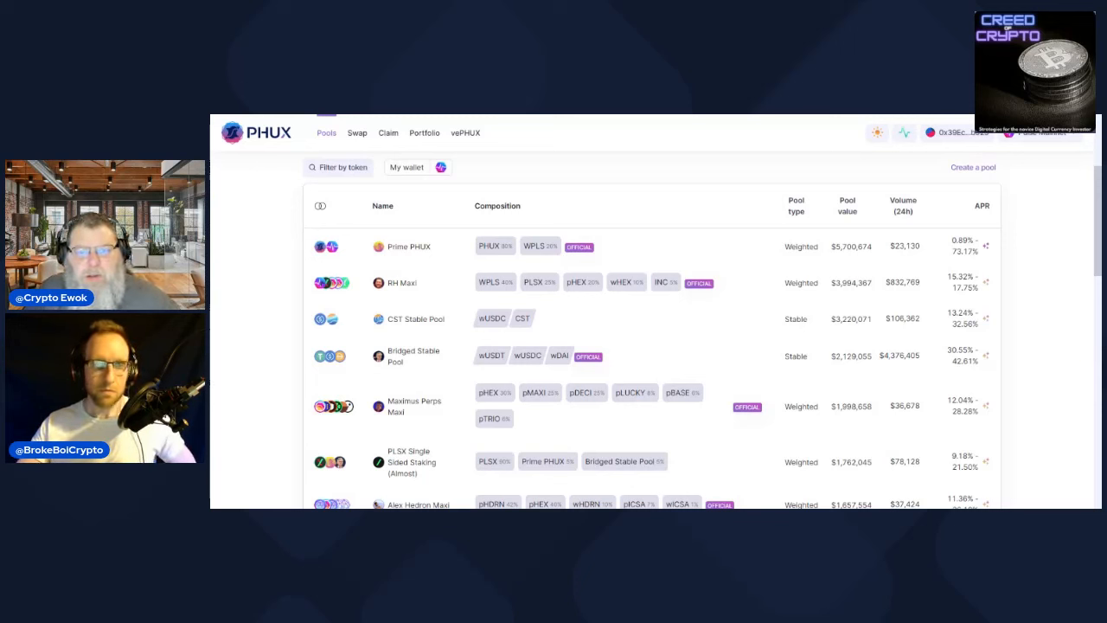
{"action": "mouse_move", "coordinate": [749, 220]}
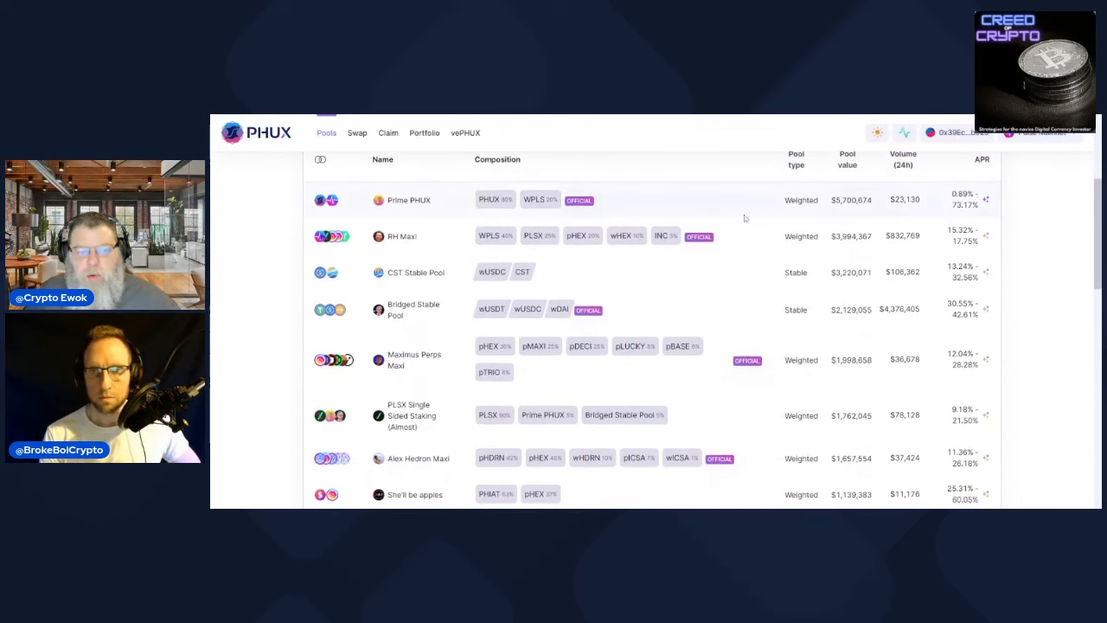
{"action": "scroll", "scroll_direction": "down", "scroll_amount": 3}
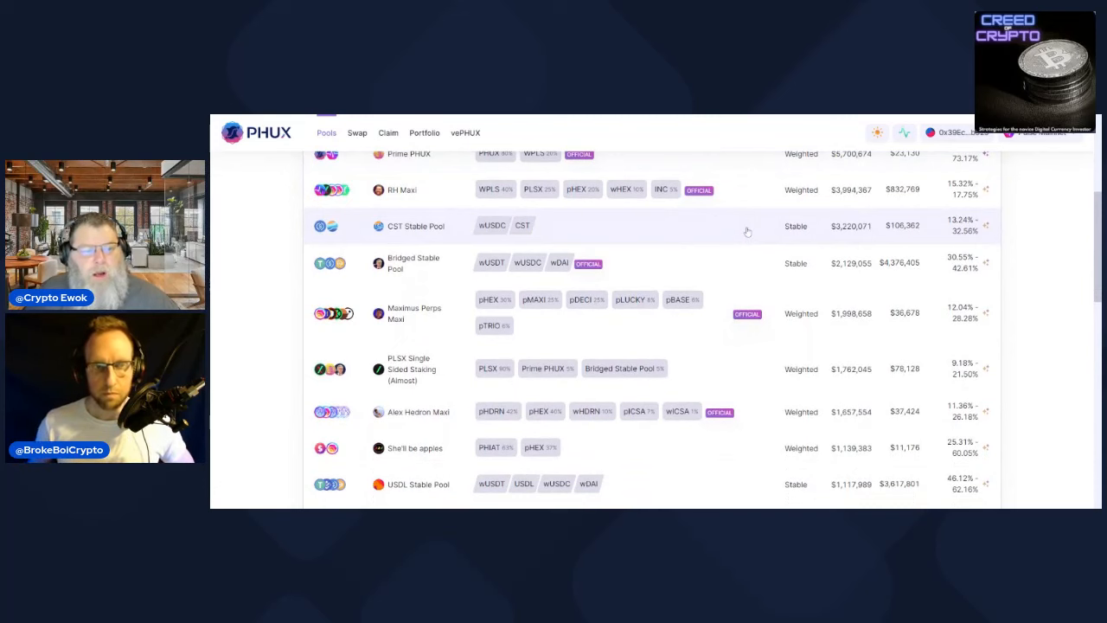
{"action": "scroll", "scroll_direction": "up", "scroll_amount": 3}
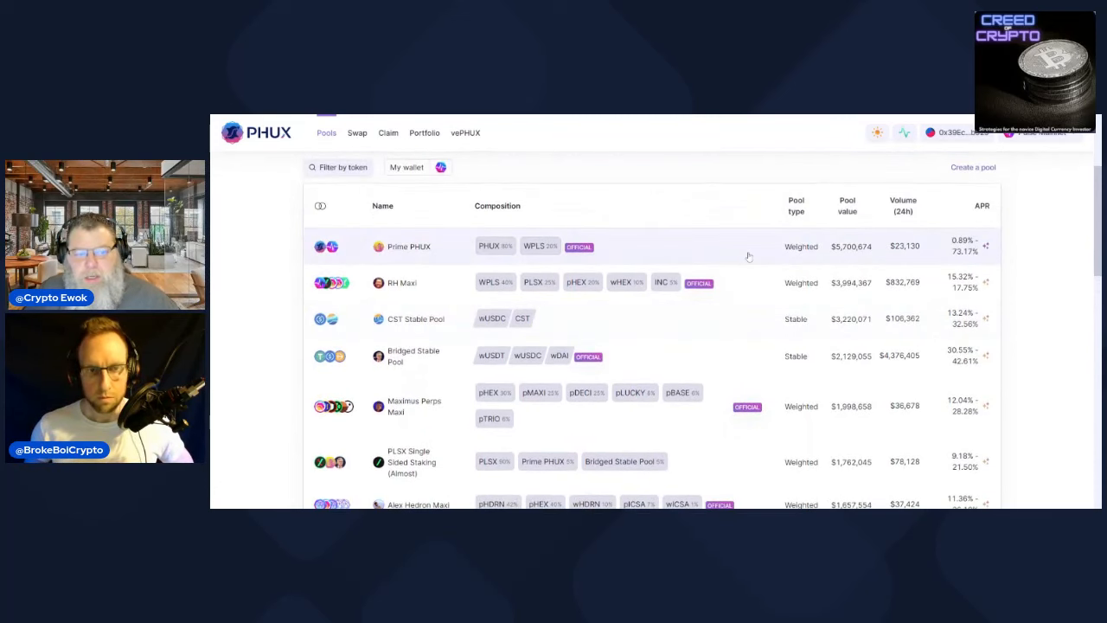
{"action": "scroll", "scroll_direction": "up", "scroll_amount": 3}
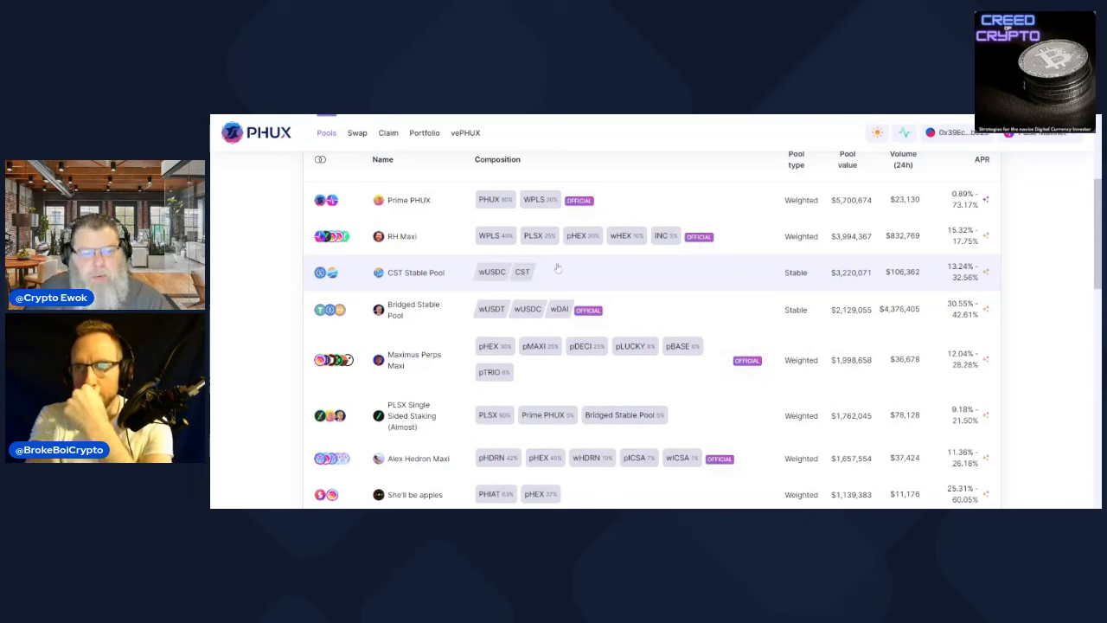
{"action": "mouse_move", "coordinate": [869, 291]}
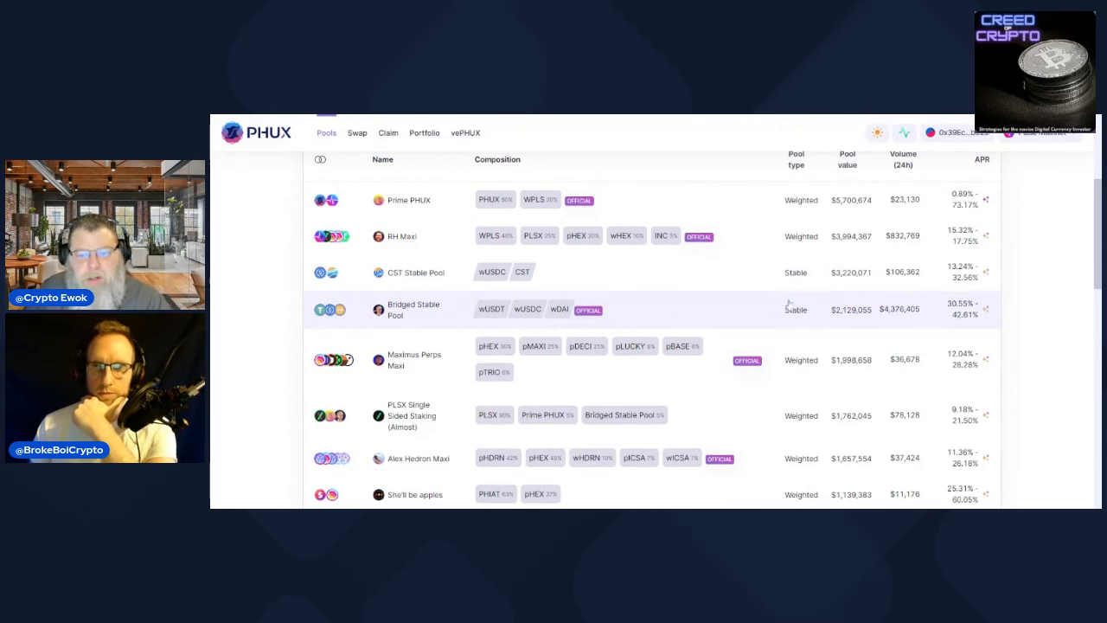
{"action": "scroll", "scroll_direction": "down", "scroll_amount": 3}
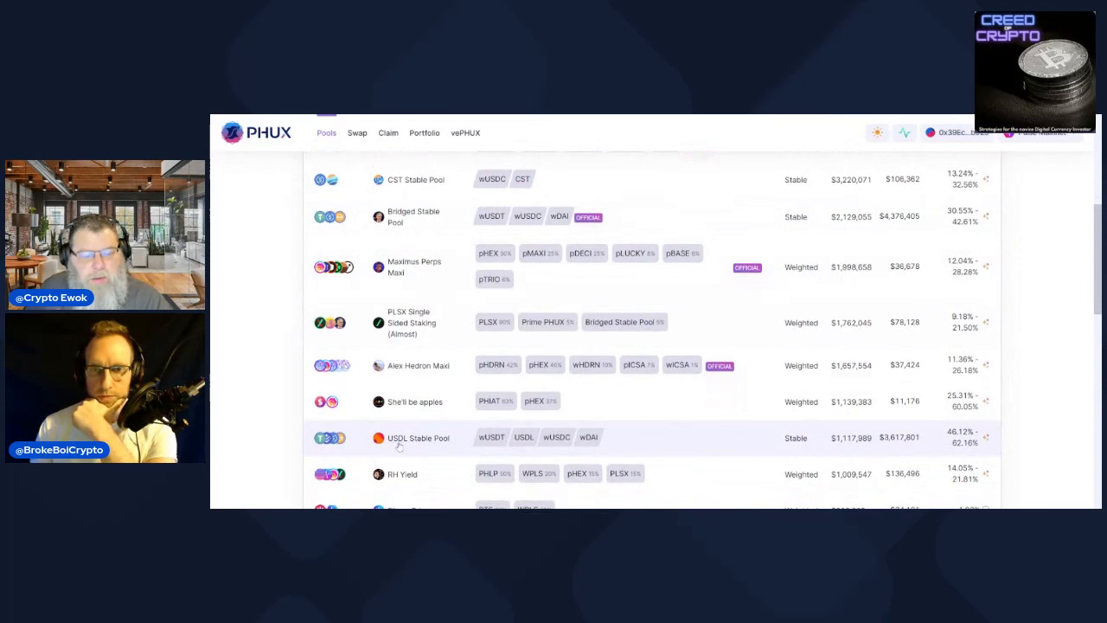
{"action": "mouse_move", "coordinate": [639, 440]}
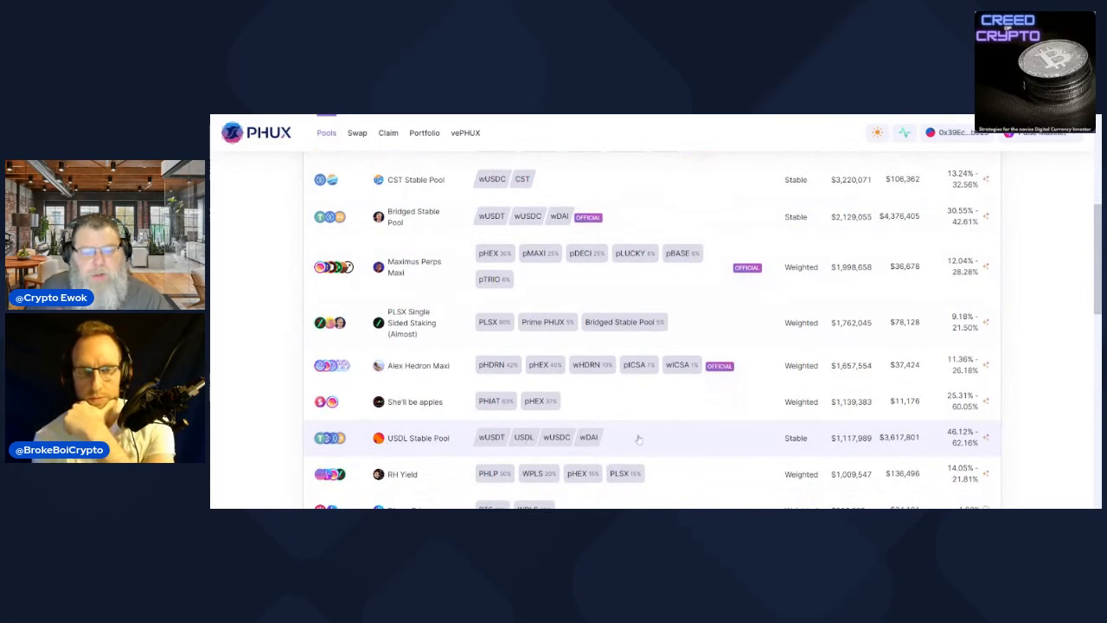
{"action": "scroll", "scroll_direction": "down", "scroll_amount": 3}
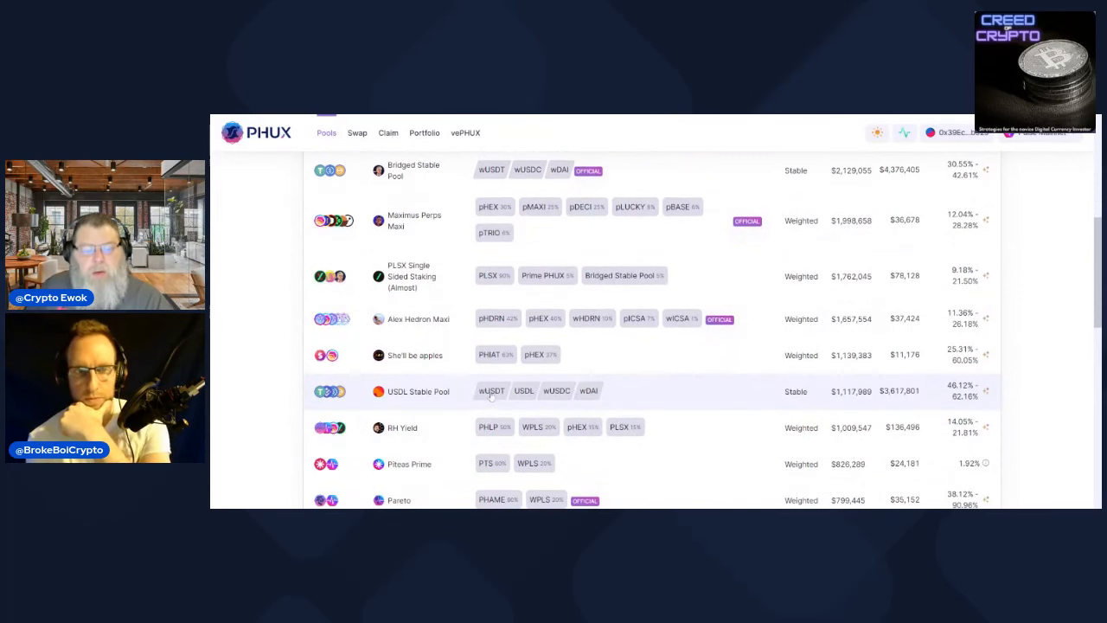
{"action": "mouse_move", "coordinate": [602, 395]}
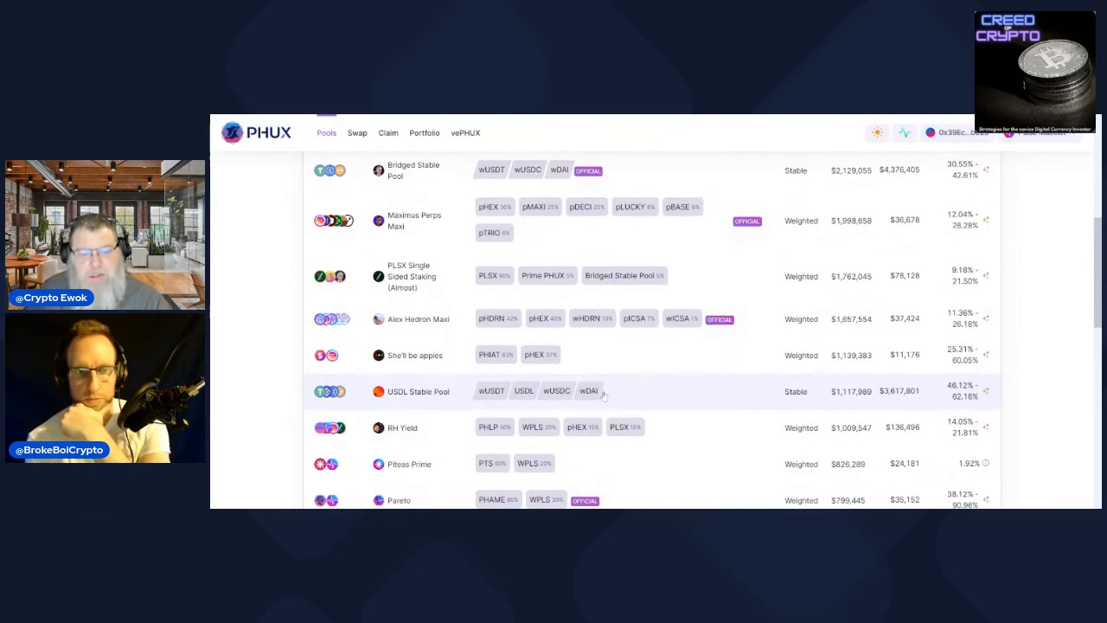
{"action": "scroll", "scroll_direction": "down", "scroll_amount": 3}
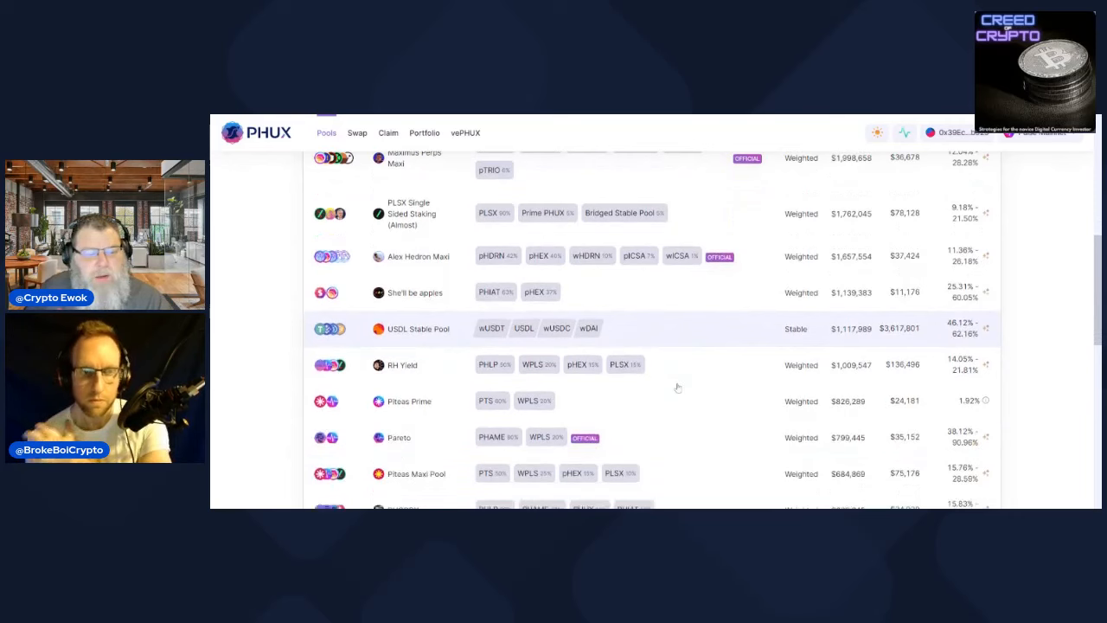
{"action": "scroll", "scroll_direction": "down", "scroll_amount": 3}
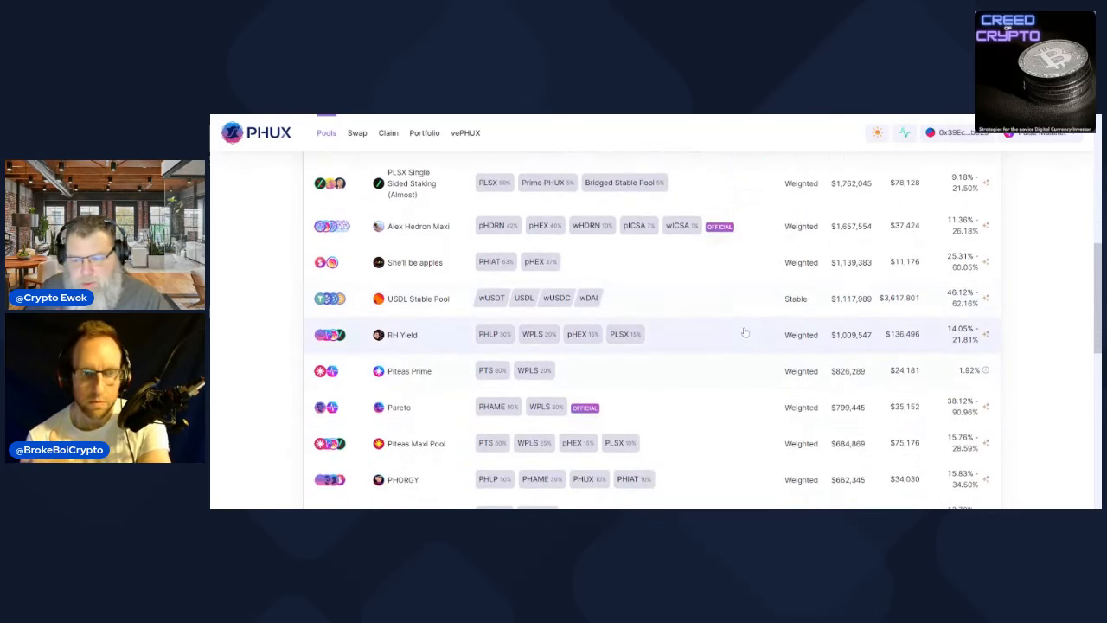
{"action": "mouse_move", "coordinate": [735, 322]}
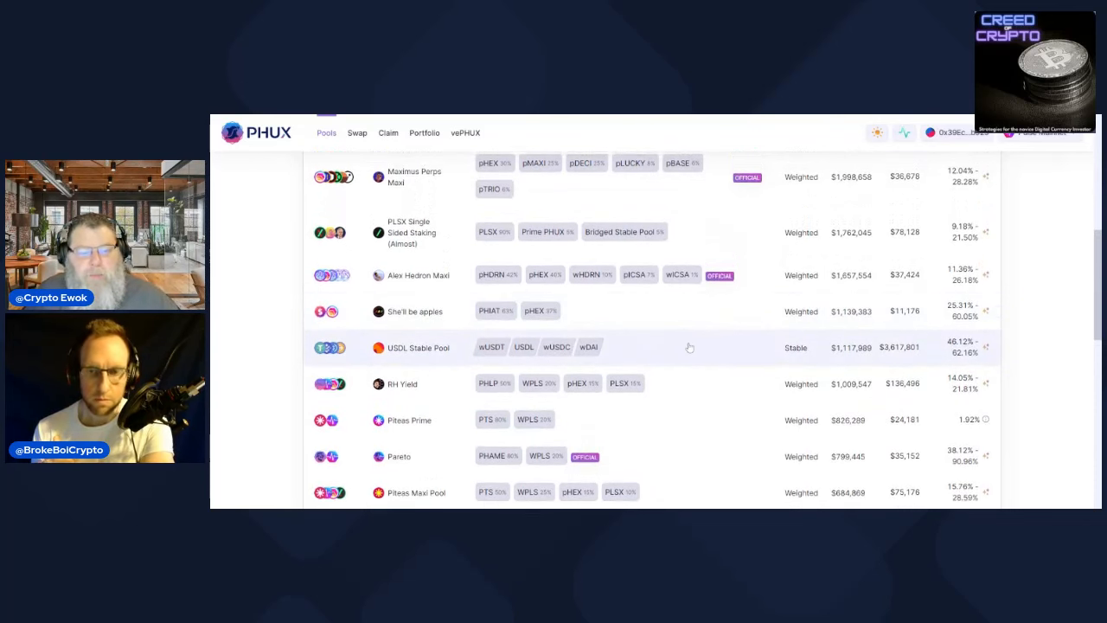
{"action": "scroll", "scroll_direction": "up", "scroll_amount": 3}
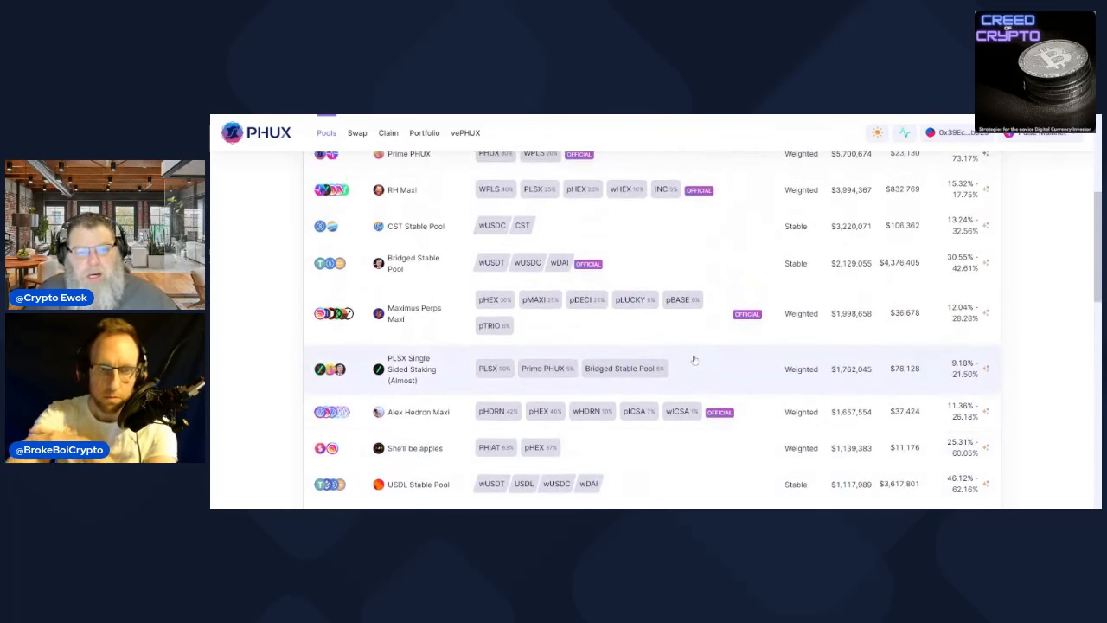
{"action": "scroll", "scroll_direction": "down", "scroll_amount": 3}
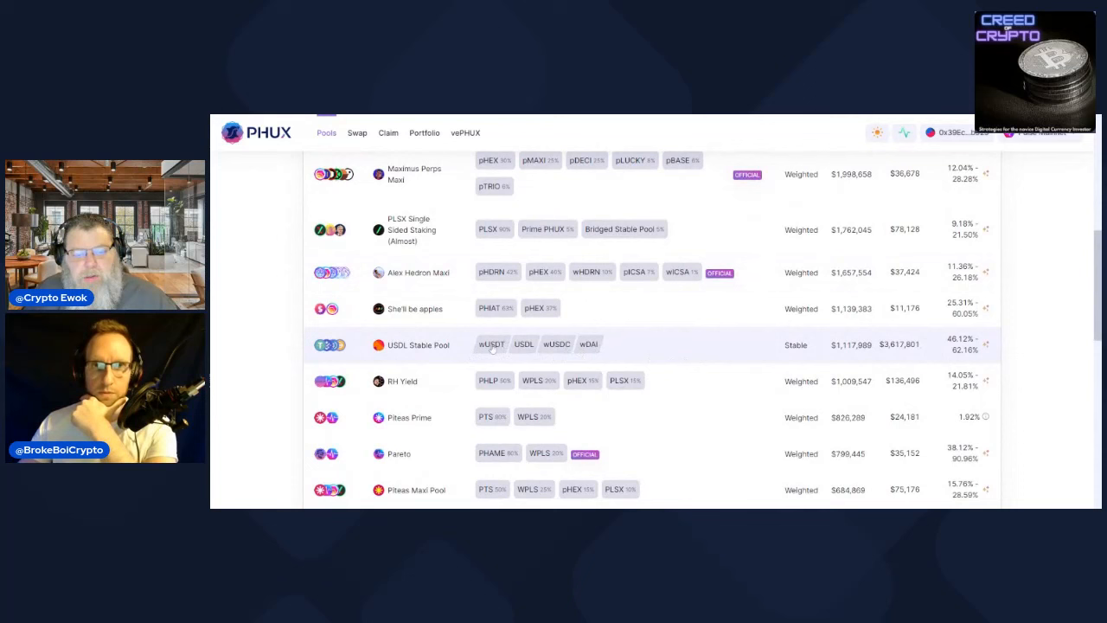
{"action": "mouse_move", "coordinate": [675, 357]}
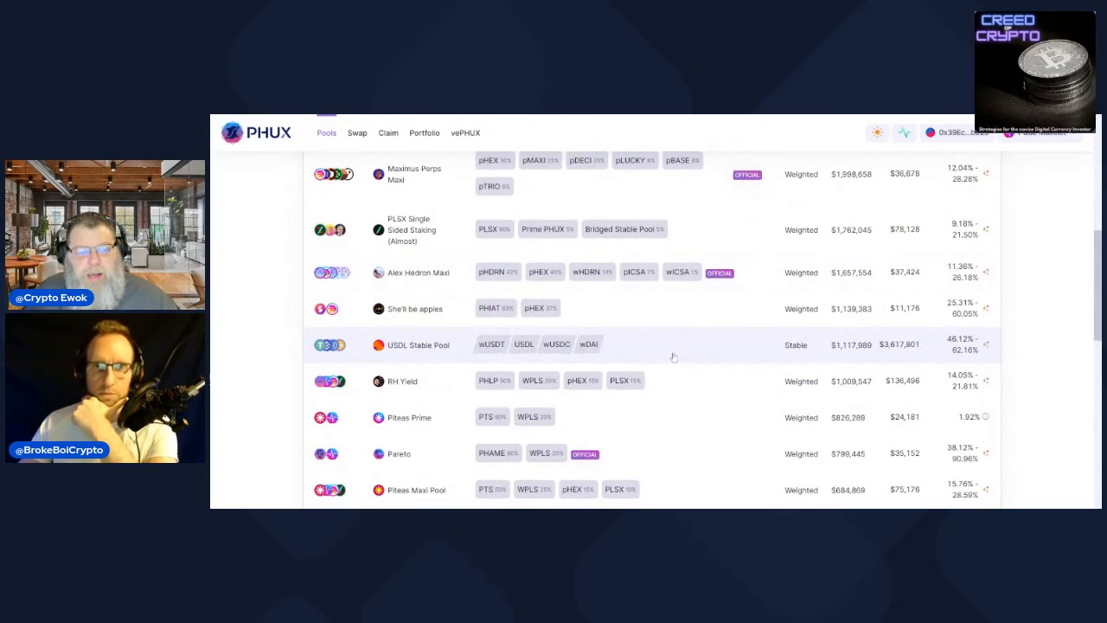
{"action": "mouse_move", "coordinate": [744, 349]}
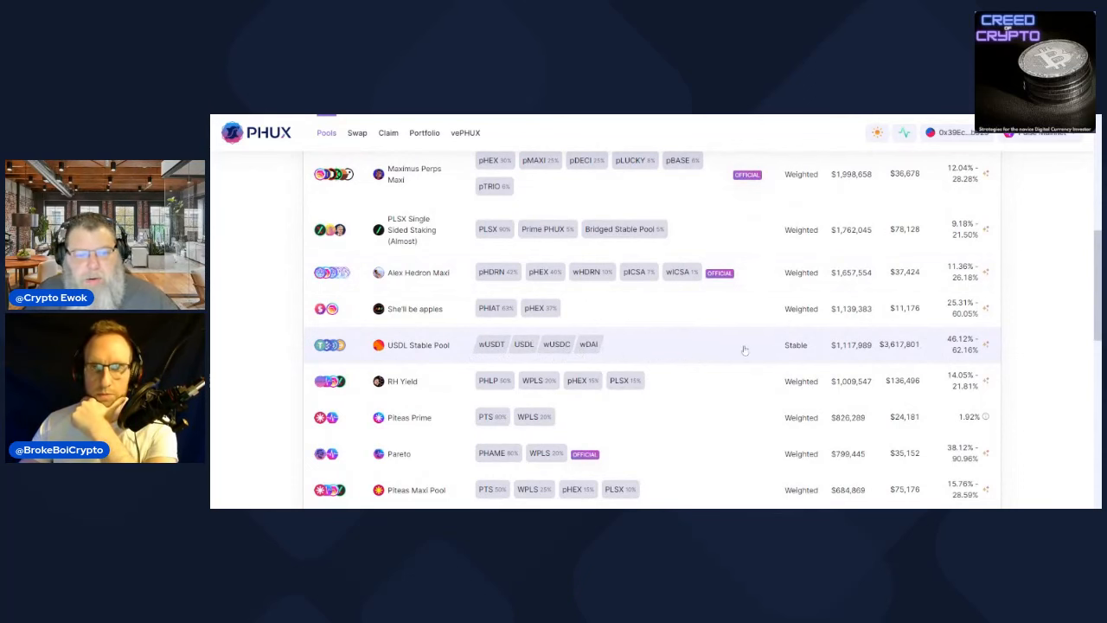
{"action": "scroll", "scroll_direction": "down", "scroll_amount": 3}
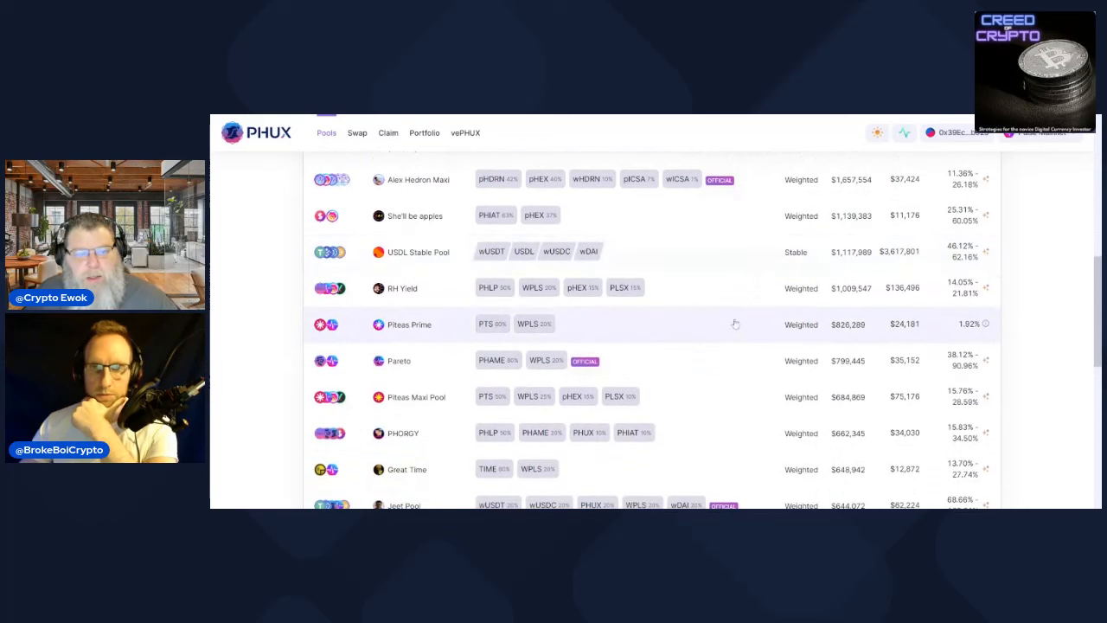
{"action": "scroll", "scroll_direction": "up", "scroll_amount": 3}
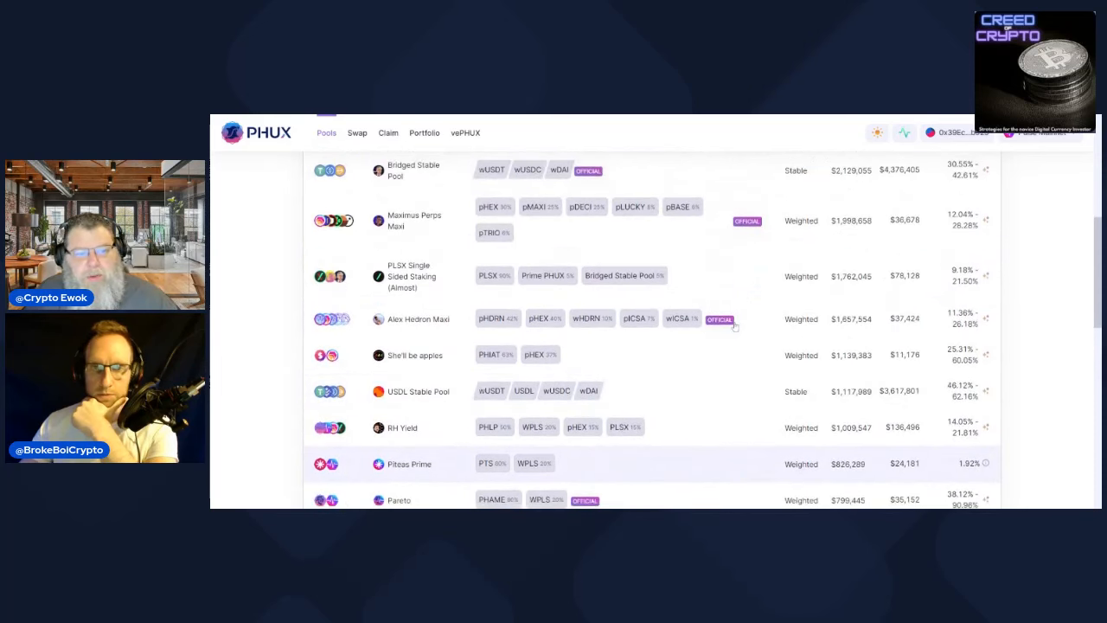
{"action": "scroll", "scroll_direction": "up", "scroll_amount": 3}
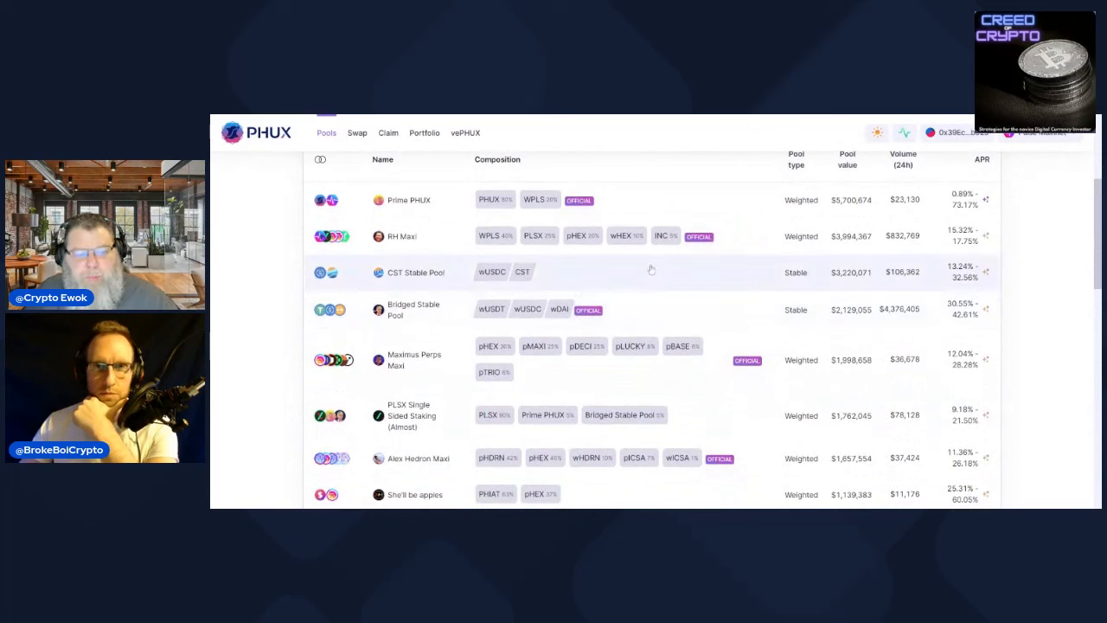
{"action": "mouse_move", "coordinate": [564, 372]}
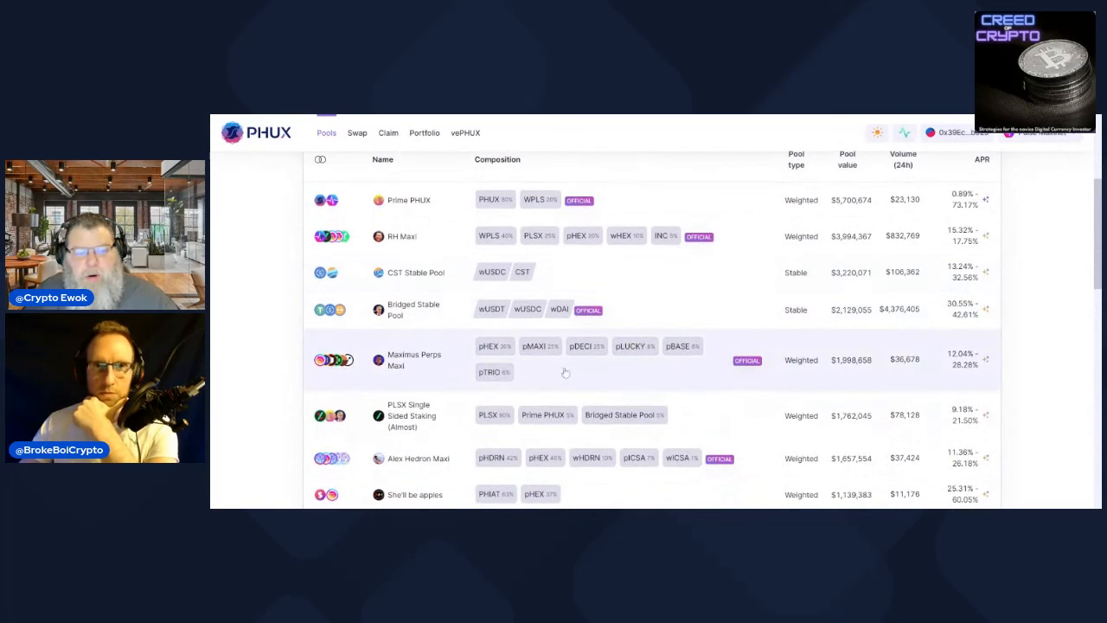
{"action": "mouse_move", "coordinate": [571, 344]}
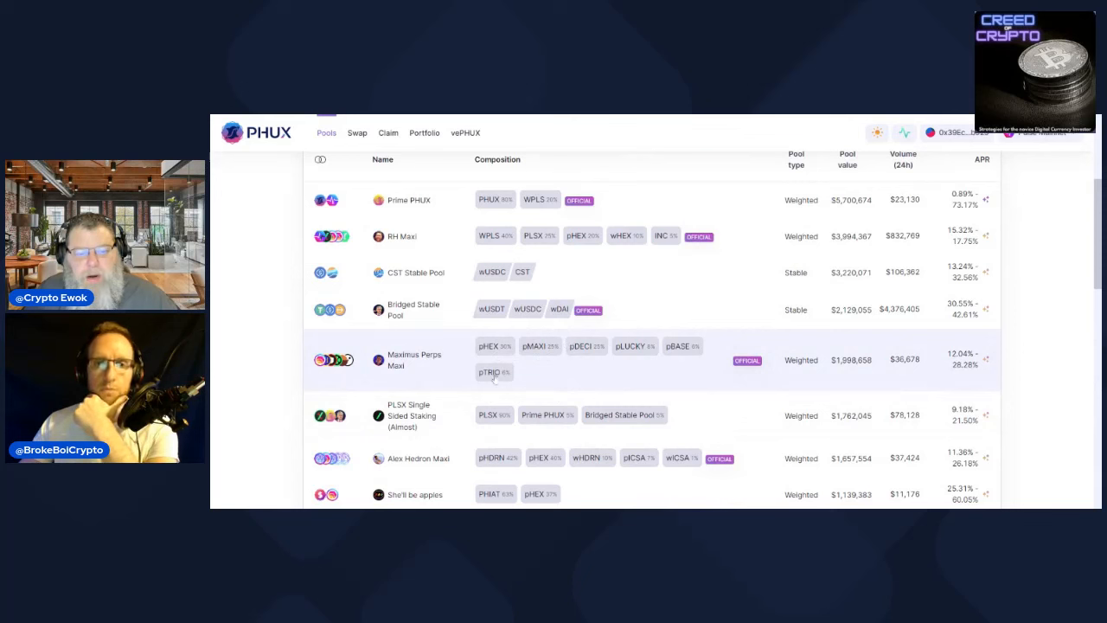
{"action": "mouse_move", "coordinate": [481, 364]}
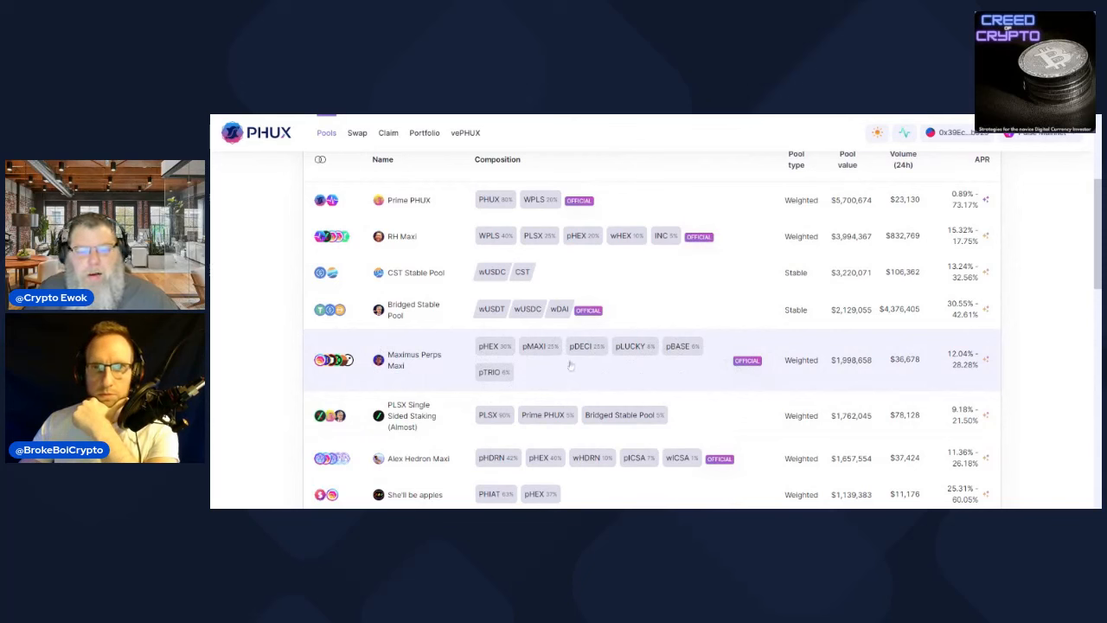
{"action": "mouse_move", "coordinate": [695, 358]}
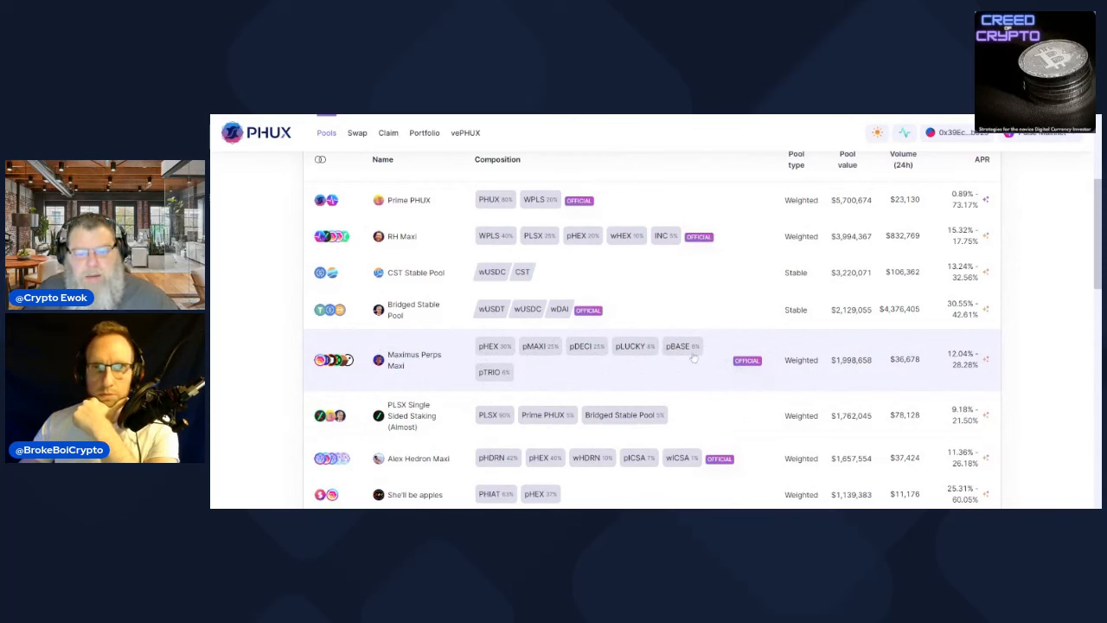
{"action": "scroll", "scroll_direction": "down", "scroll_amount": 3}
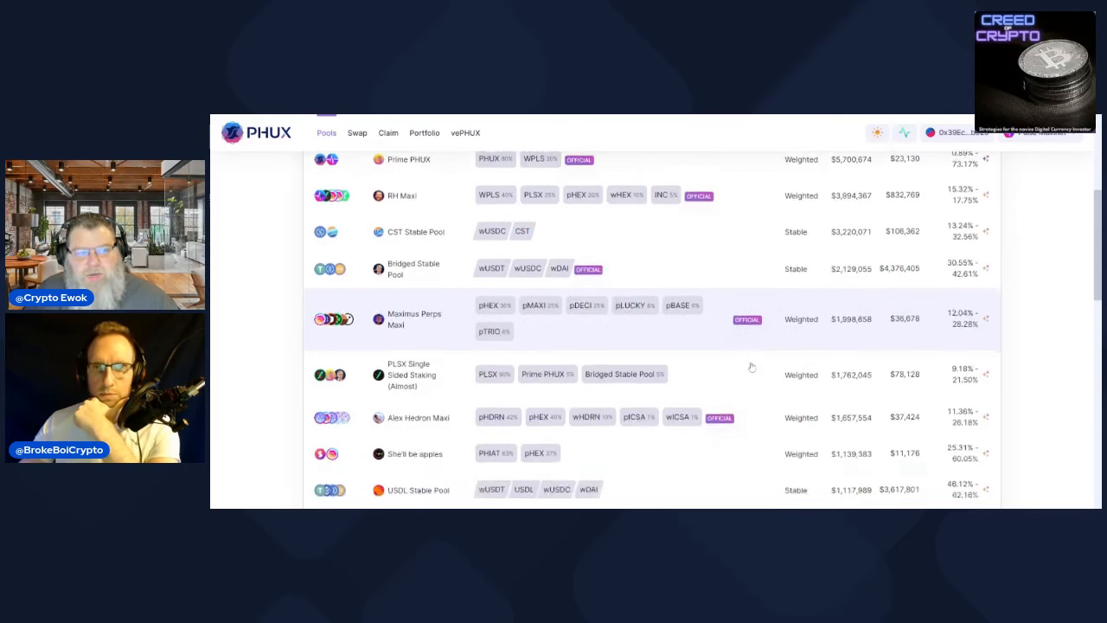
{"action": "scroll", "scroll_direction": "up", "scroll_amount": 3}
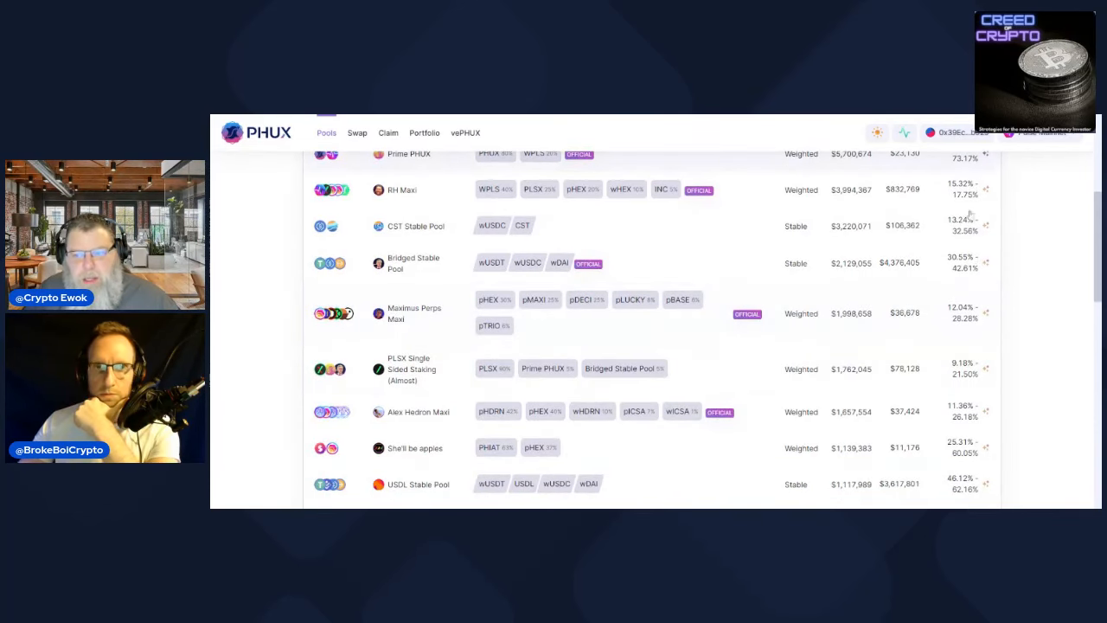
{"action": "scroll", "scroll_direction": "up", "scroll_amount": 3}
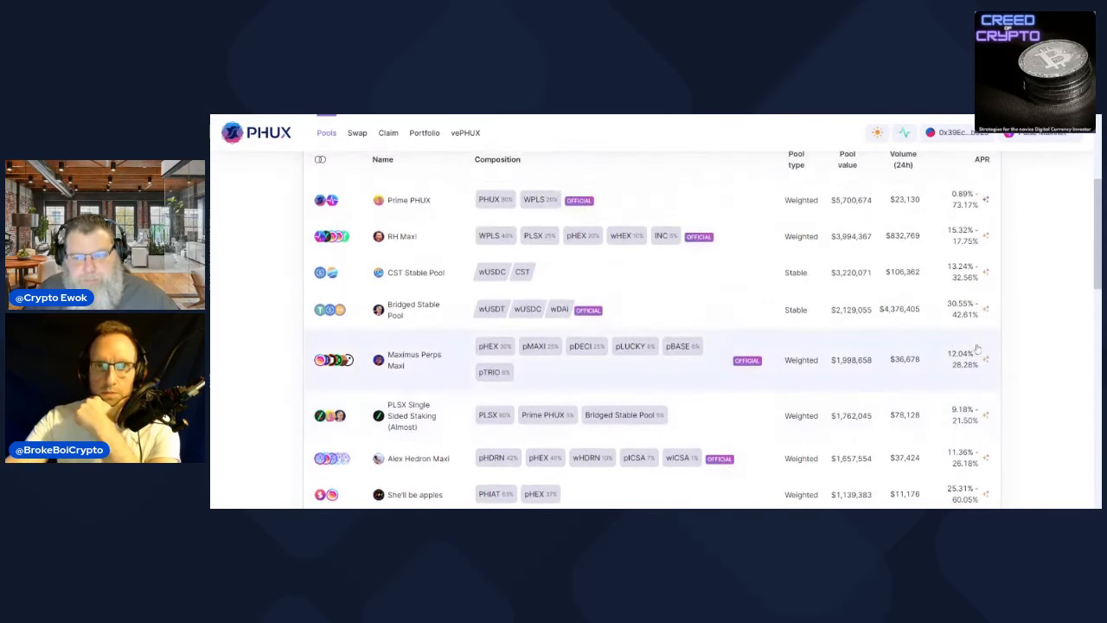
{"action": "scroll", "scroll_direction": "up", "scroll_amount": 3}
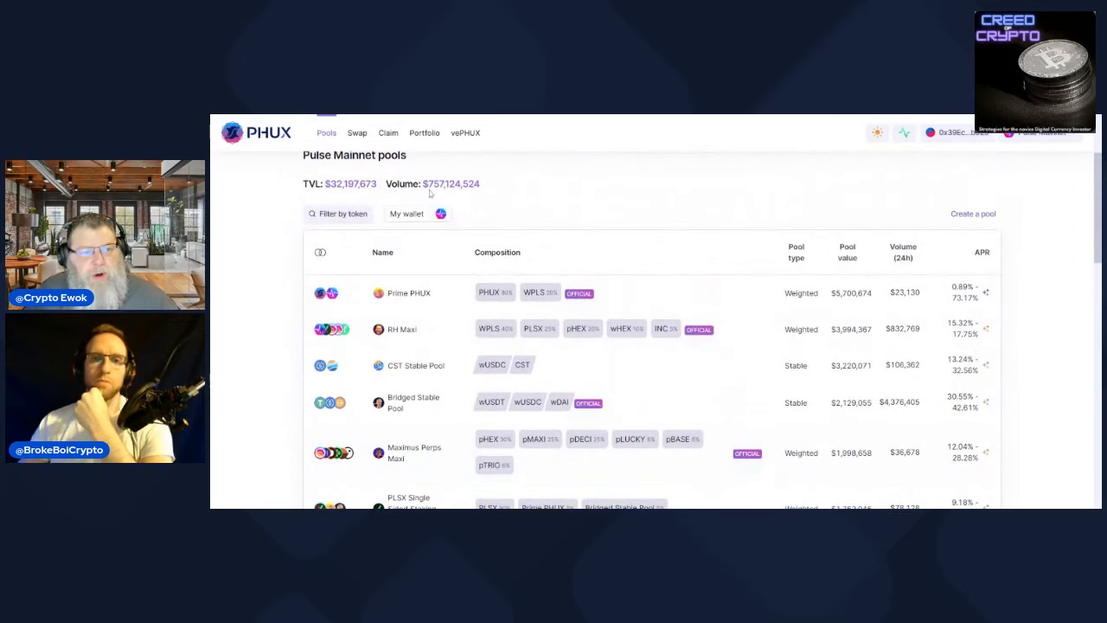
{"action": "scroll", "scroll_direction": "up", "scroll_amount": 3}
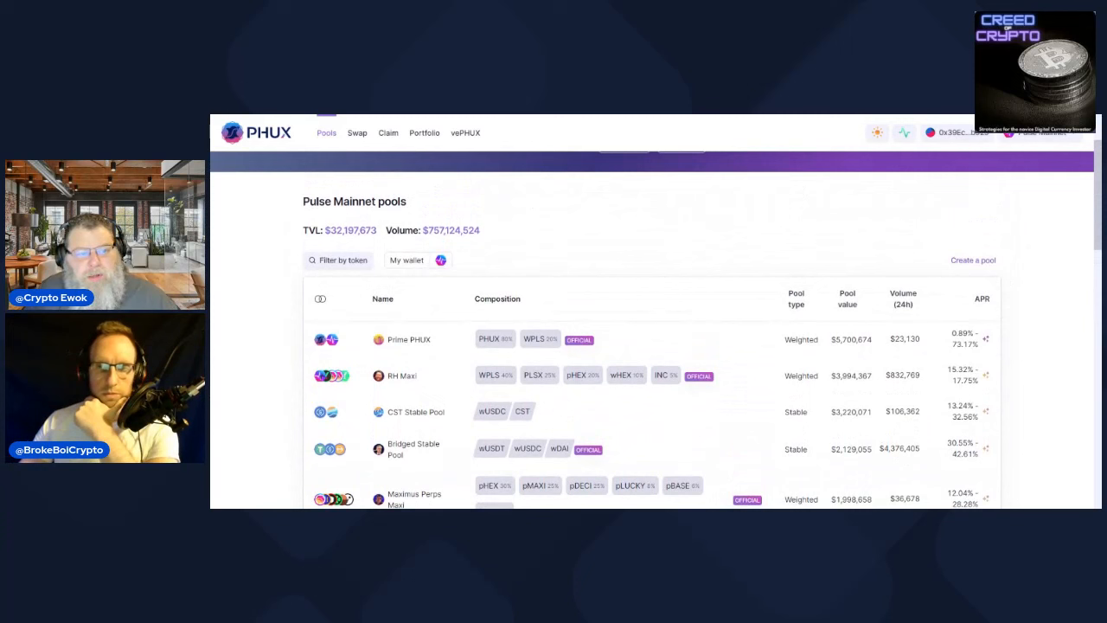
{"action": "mouse_move", "coordinate": [519, 236]}
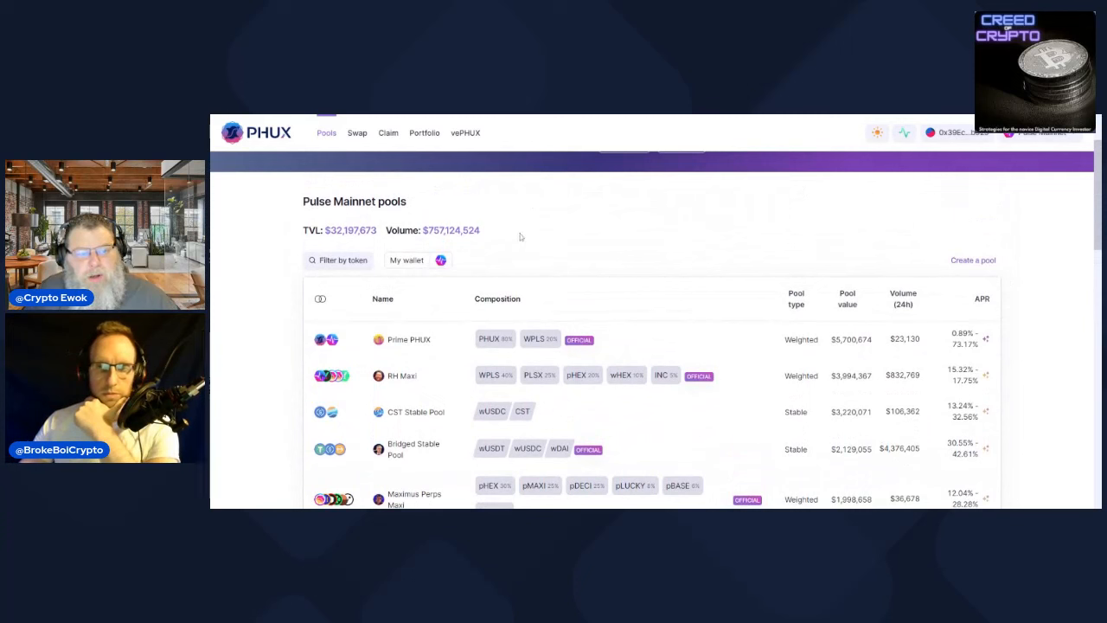
{"action": "mouse_move", "coordinate": [356, 249]}
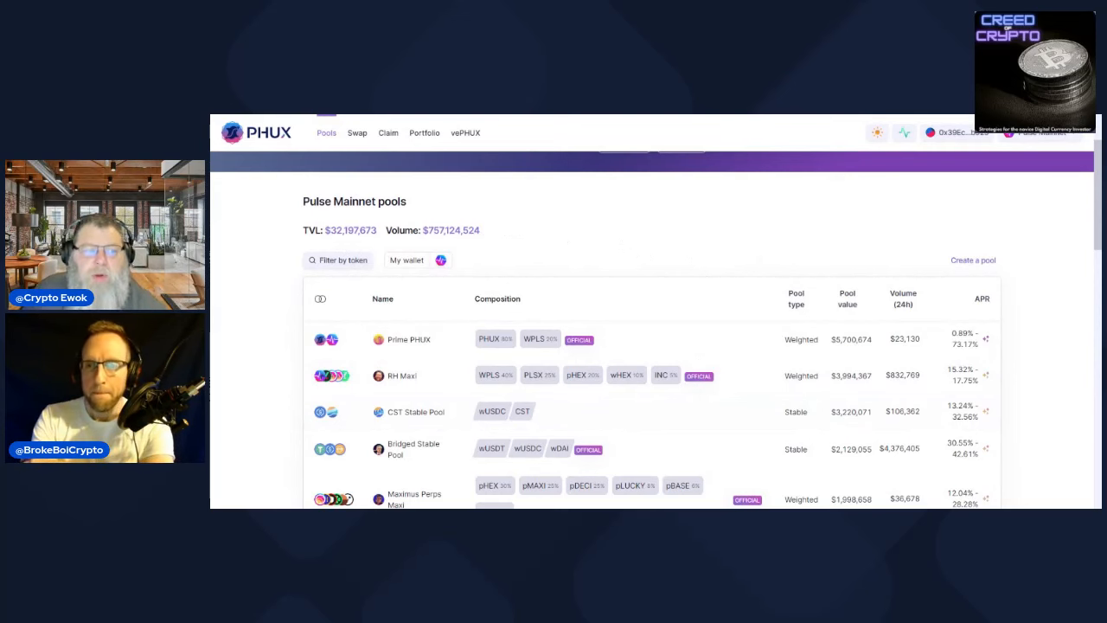
{"action": "scroll", "scroll_direction": "down", "scroll_amount": 3}
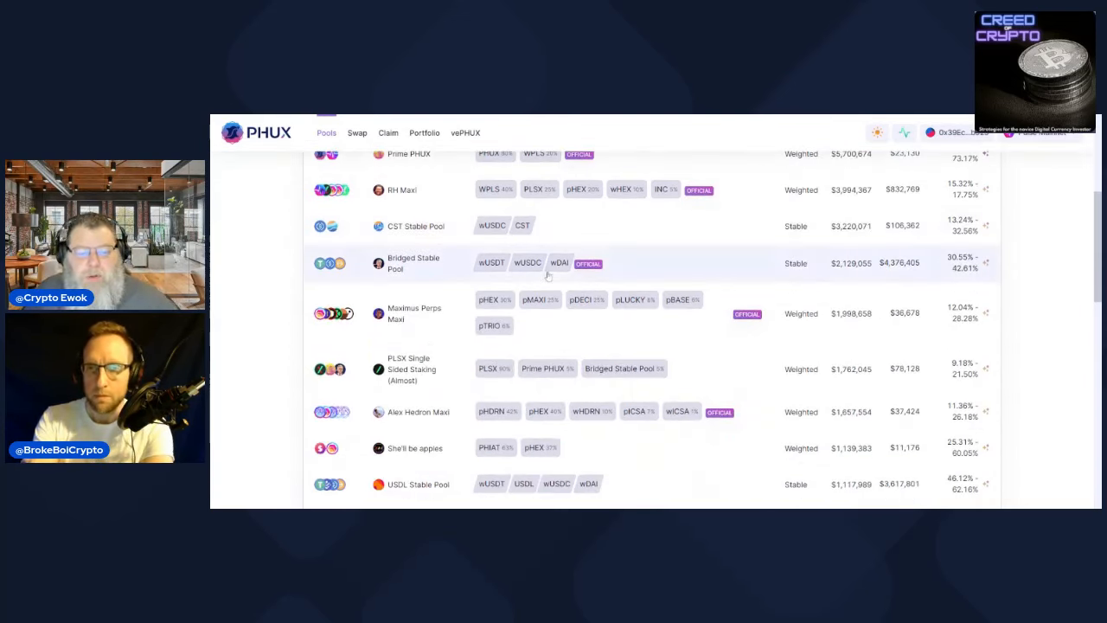
{"action": "scroll", "scroll_direction": "down", "scroll_amount": 3}
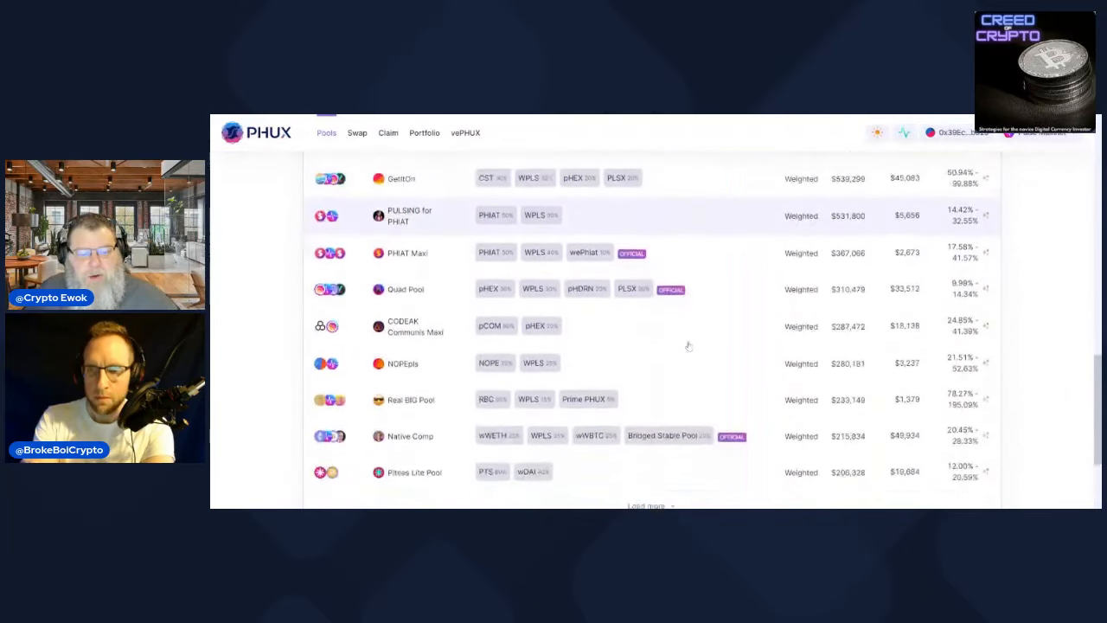
{"action": "scroll", "scroll_direction": "down", "scroll_amount": 3}
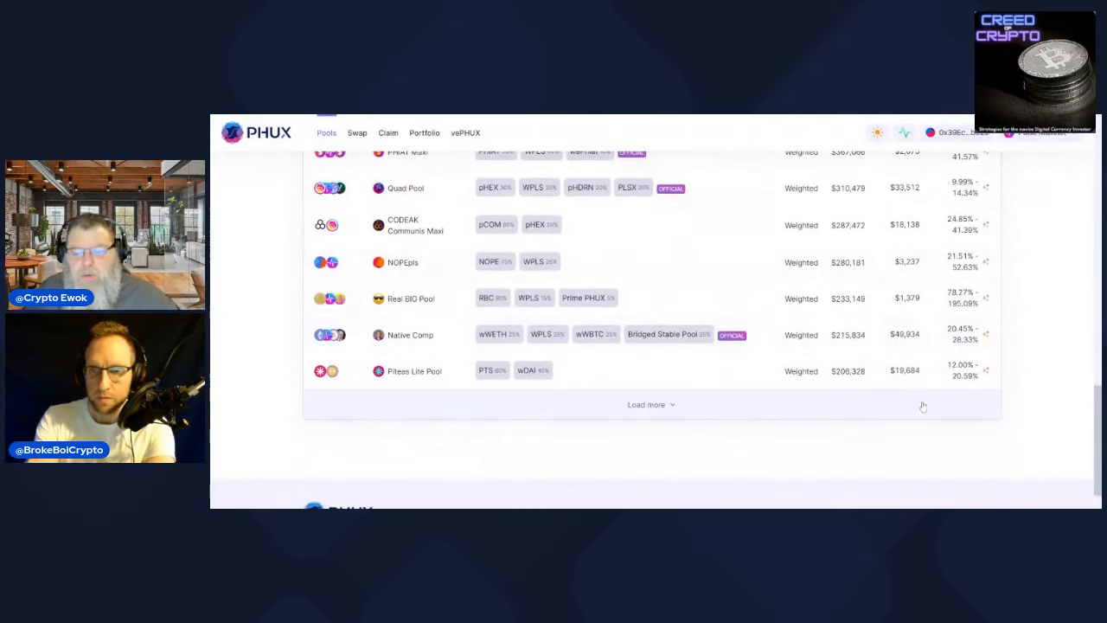
{"action": "scroll", "scroll_direction": "up", "scroll_amount": 3}
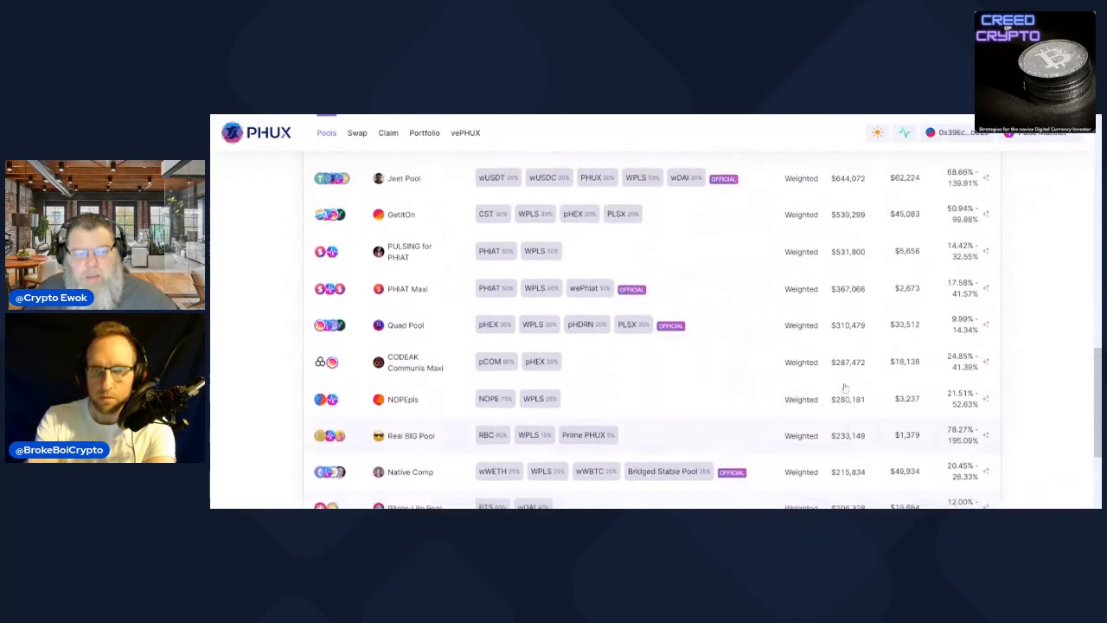
{"action": "scroll", "scroll_direction": "up", "scroll_amount": 3}
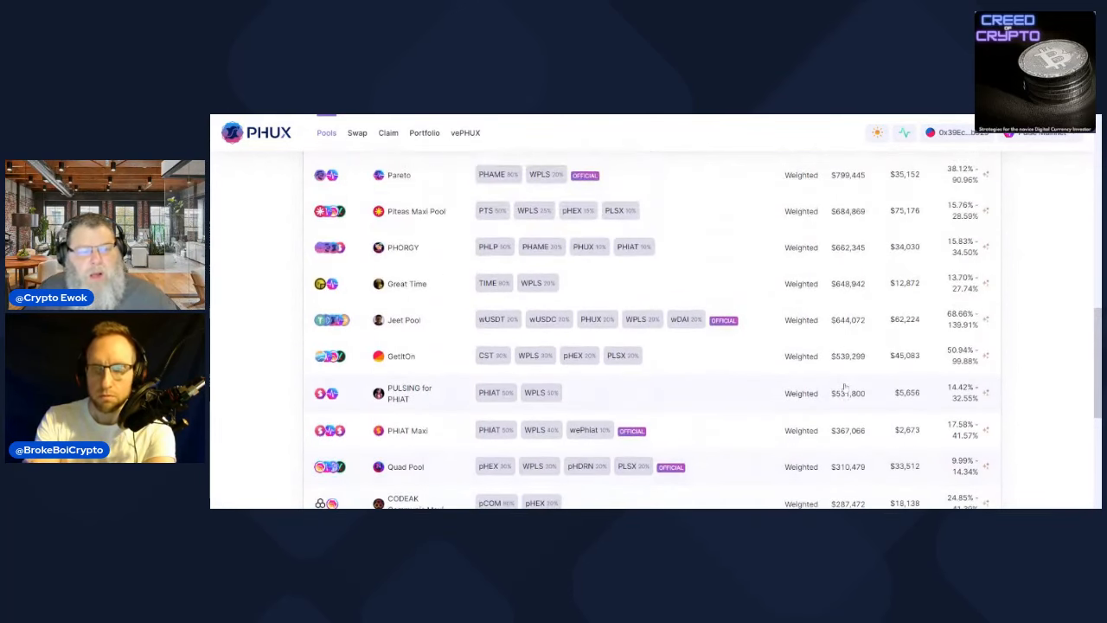
{"action": "scroll", "scroll_direction": "up", "scroll_amount": 3}
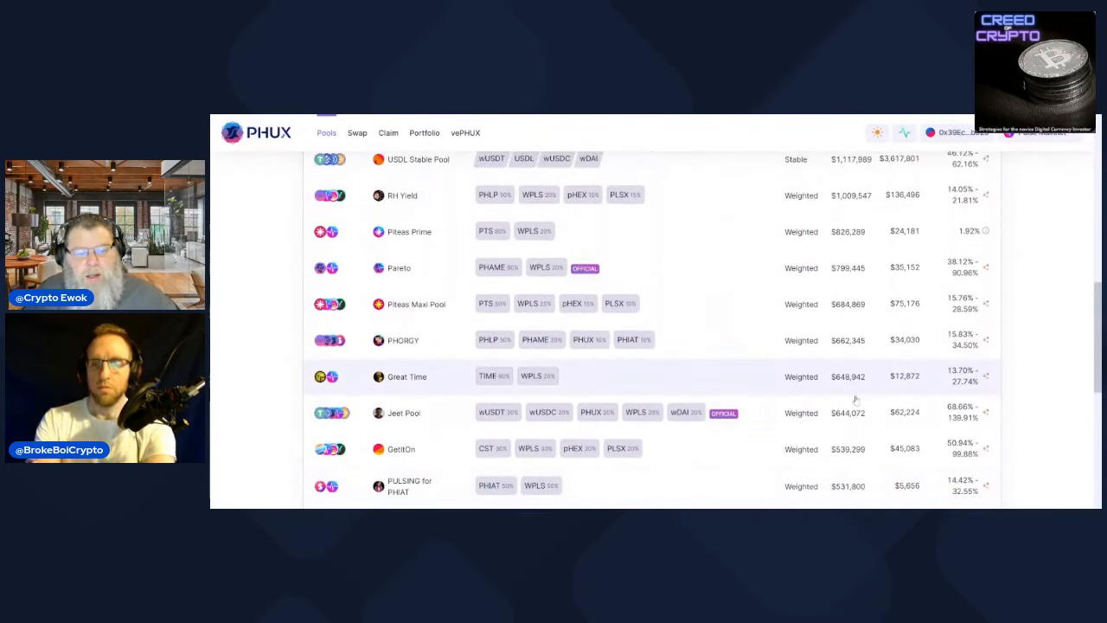
{"action": "scroll", "scroll_direction": "up", "scroll_amount": 3}
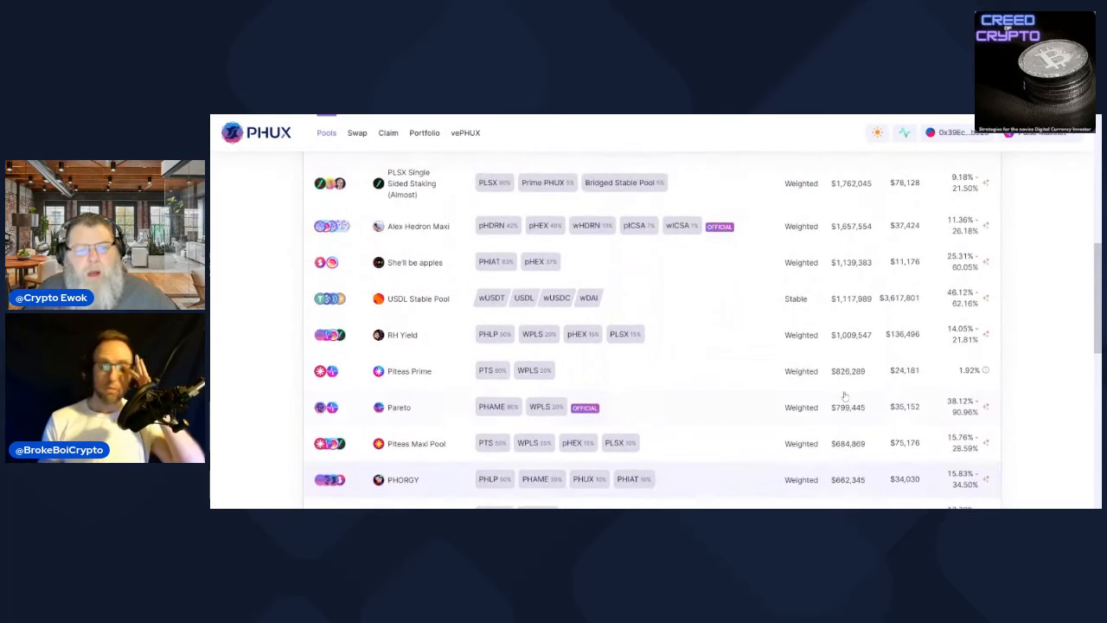
{"action": "scroll", "scroll_direction": "up", "scroll_amount": 3}
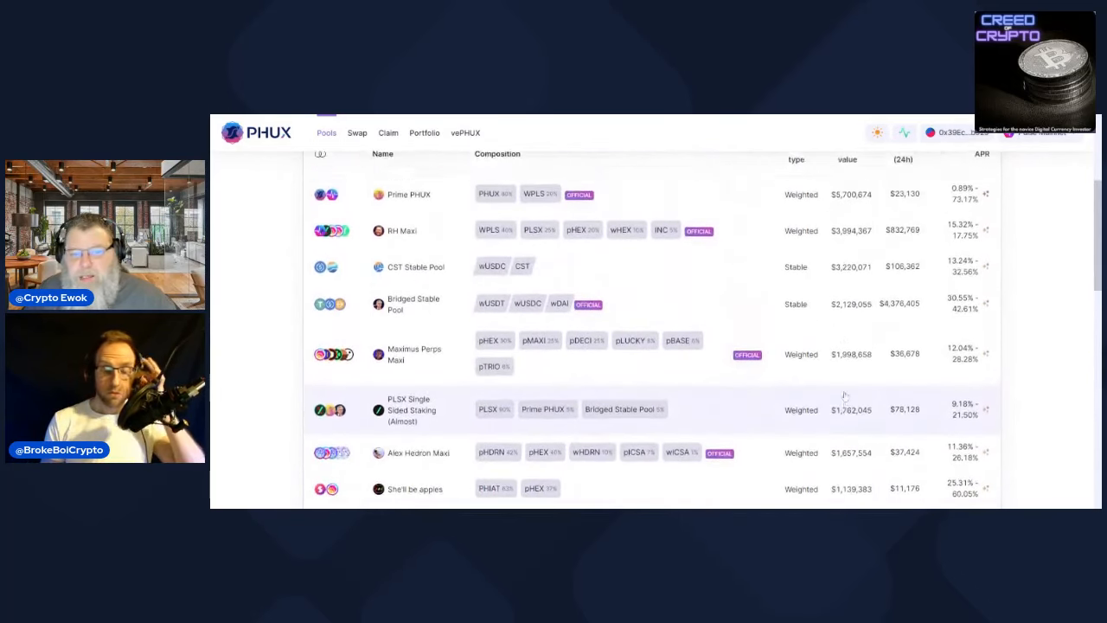
{"action": "scroll", "scroll_direction": "down", "scroll_amount": 3}
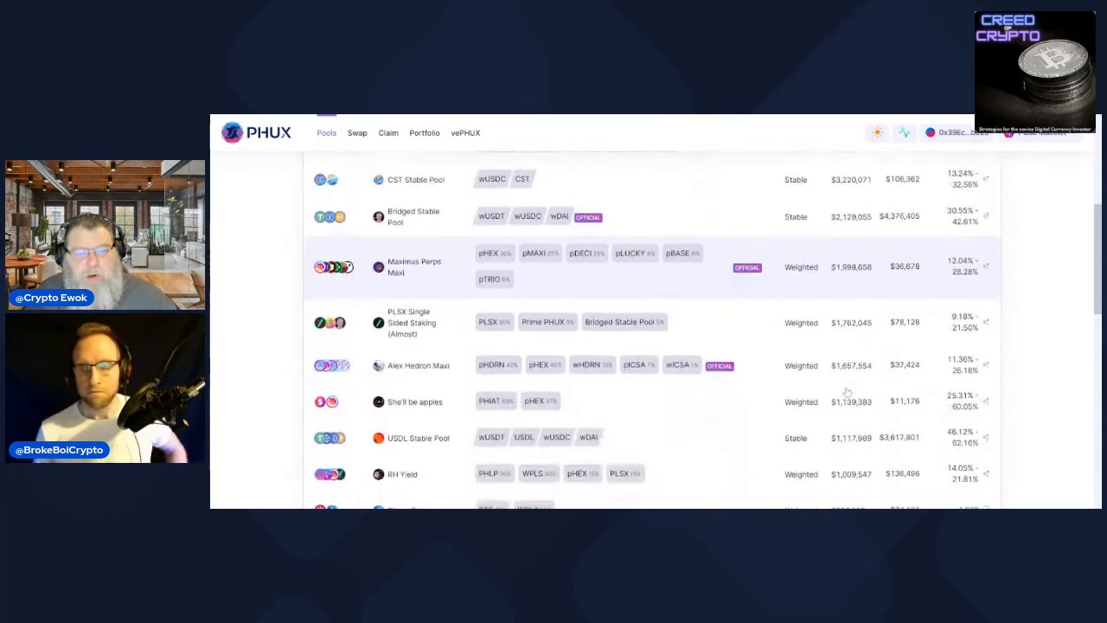
{"action": "scroll", "scroll_direction": "up", "scroll_amount": 3}
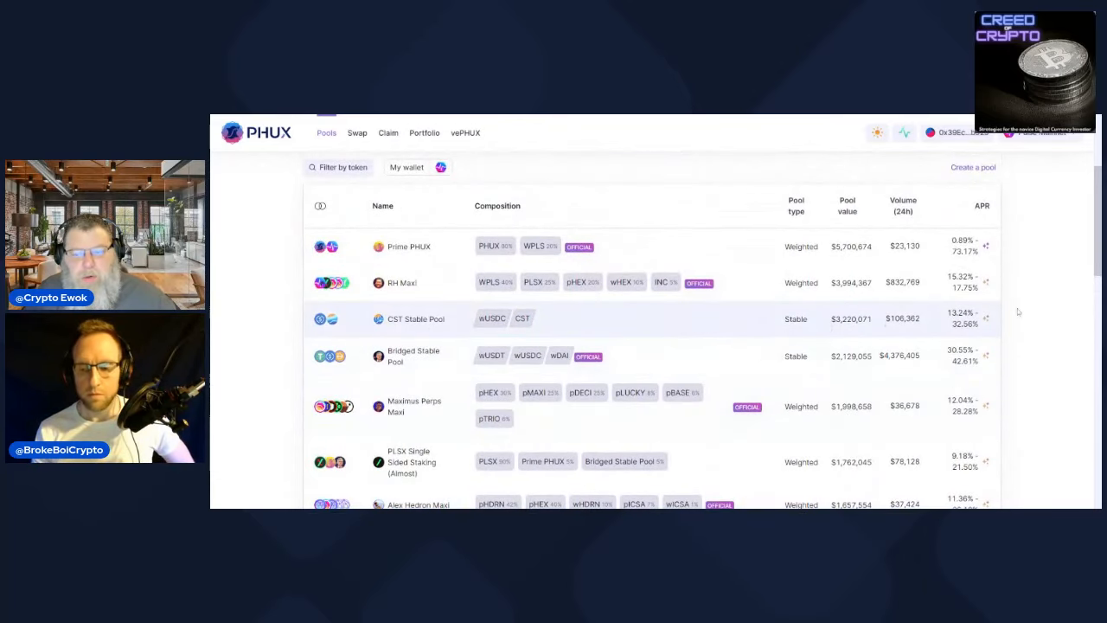
{"action": "scroll", "scroll_direction": "down", "scroll_amount": 3}
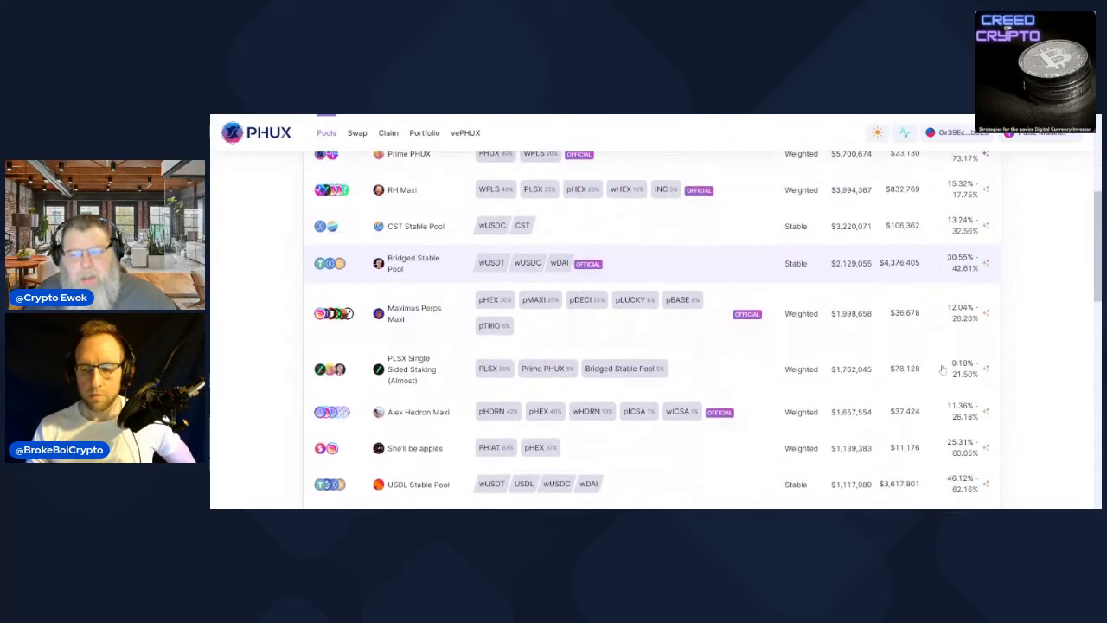
{"action": "scroll", "scroll_direction": "down", "scroll_amount": 3}
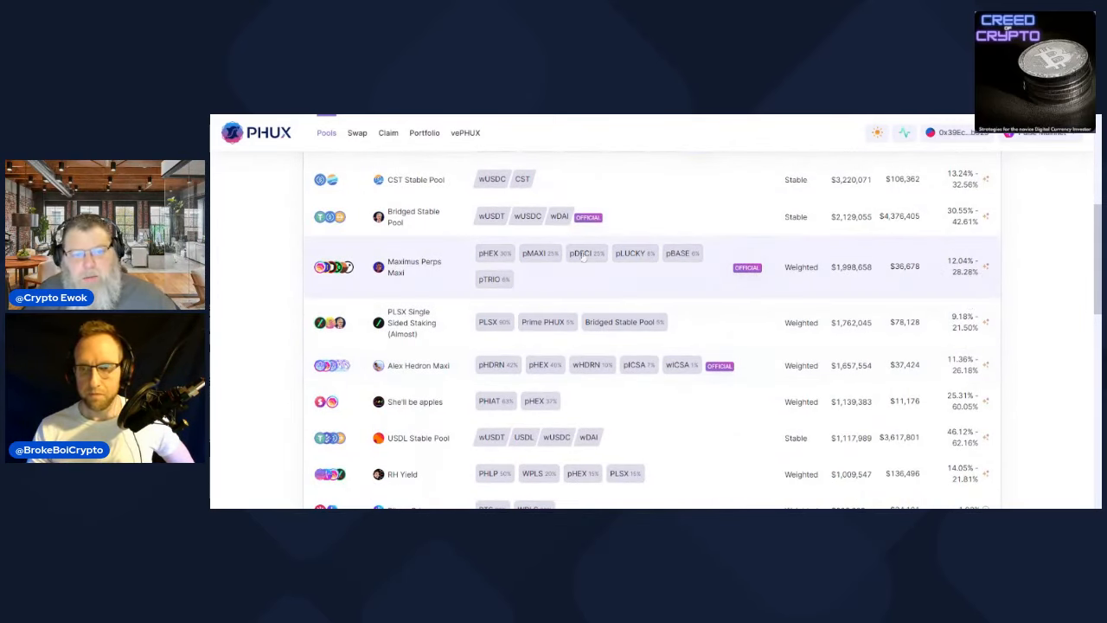
{"action": "scroll", "scroll_direction": "up", "scroll_amount": 3}
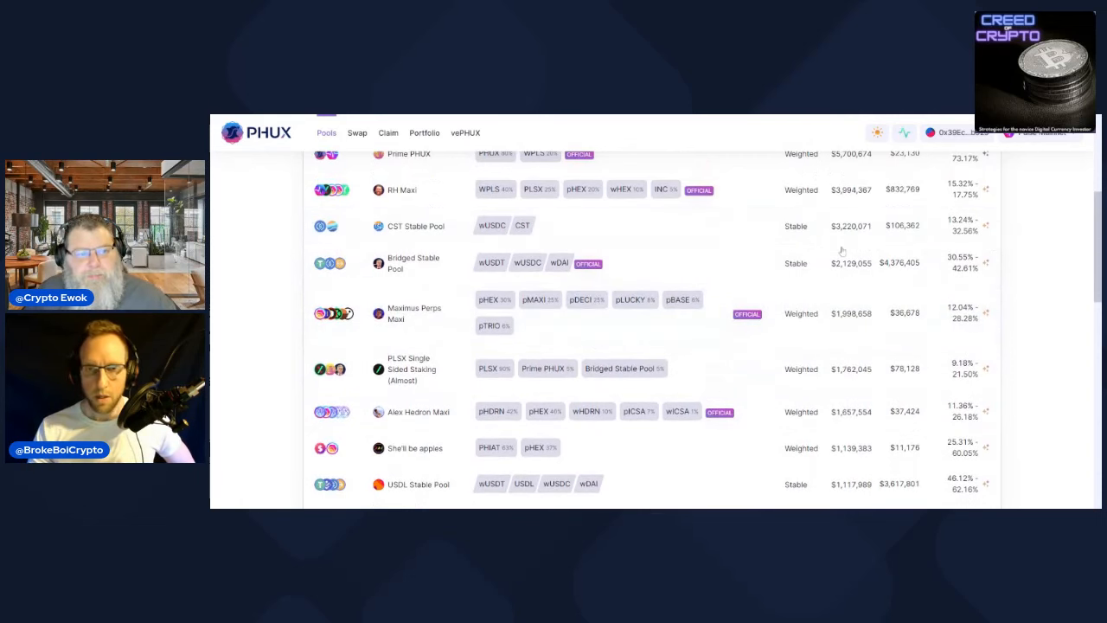
{"action": "scroll", "scroll_direction": "up", "scroll_amount": 3}
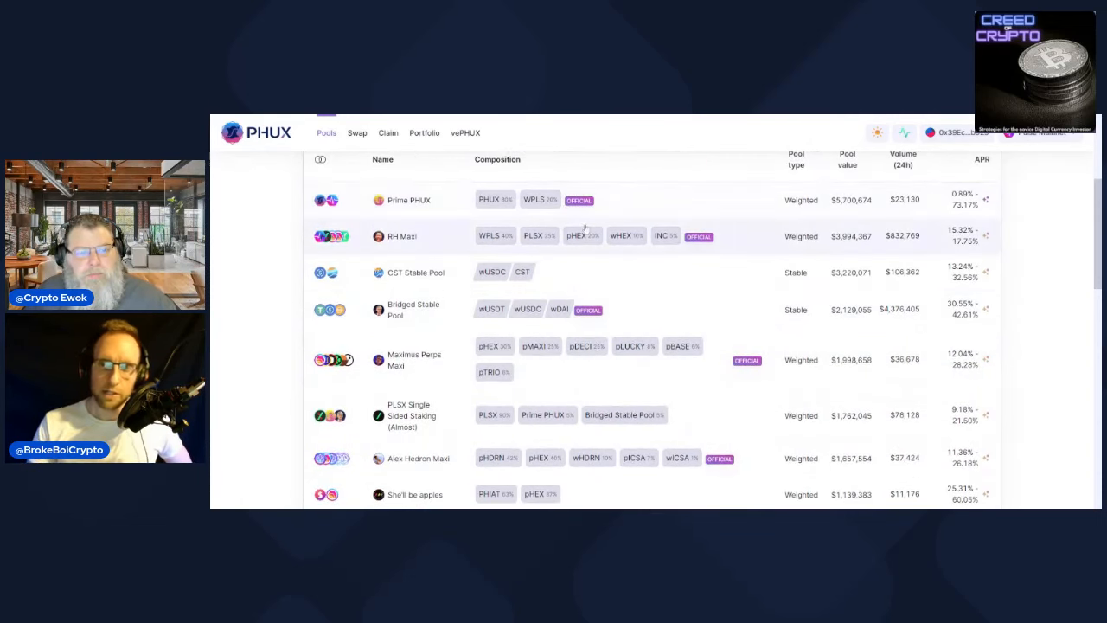
{"action": "scroll", "scroll_direction": "up", "scroll_amount": 3}
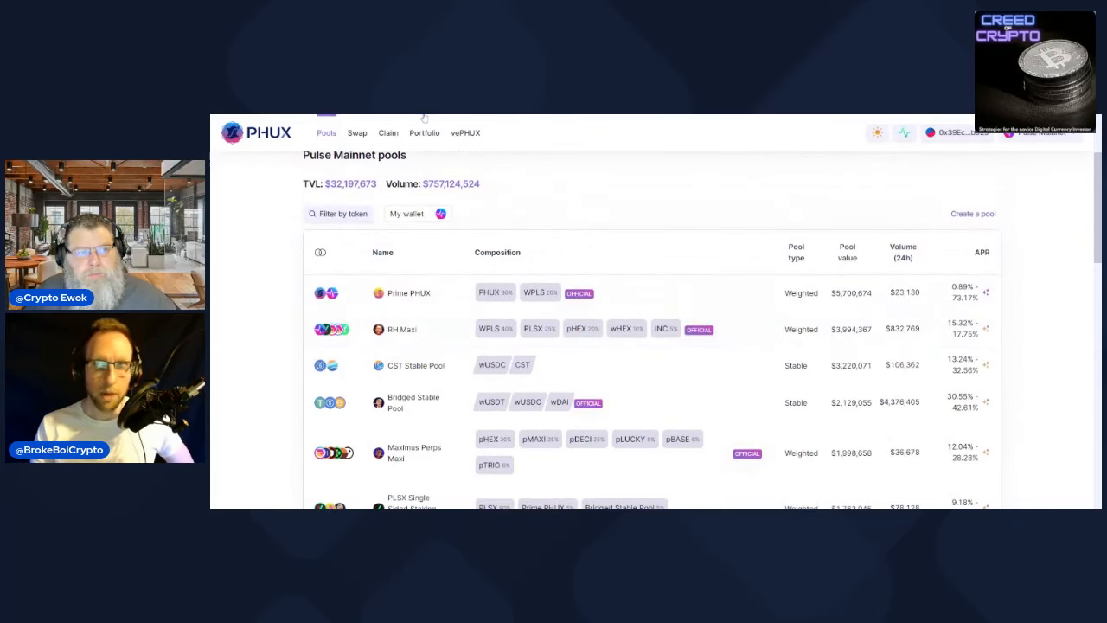